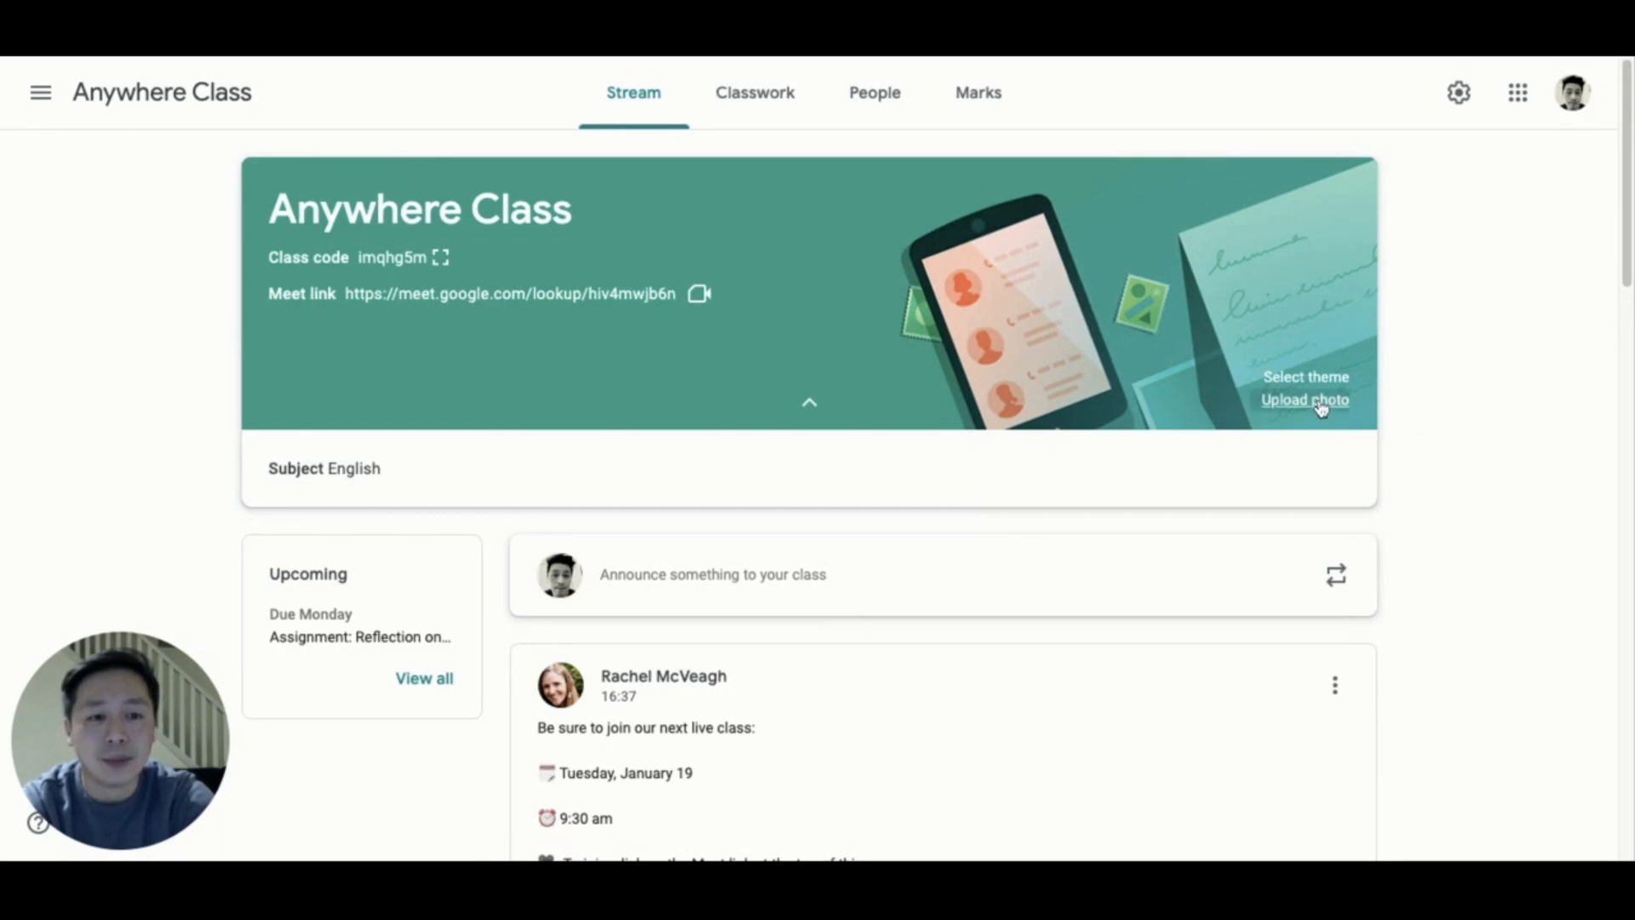
Upload Leaderboard (1).jpg from the computer and set it as the Anywhere Class banner theme.
left_click(1305, 399)
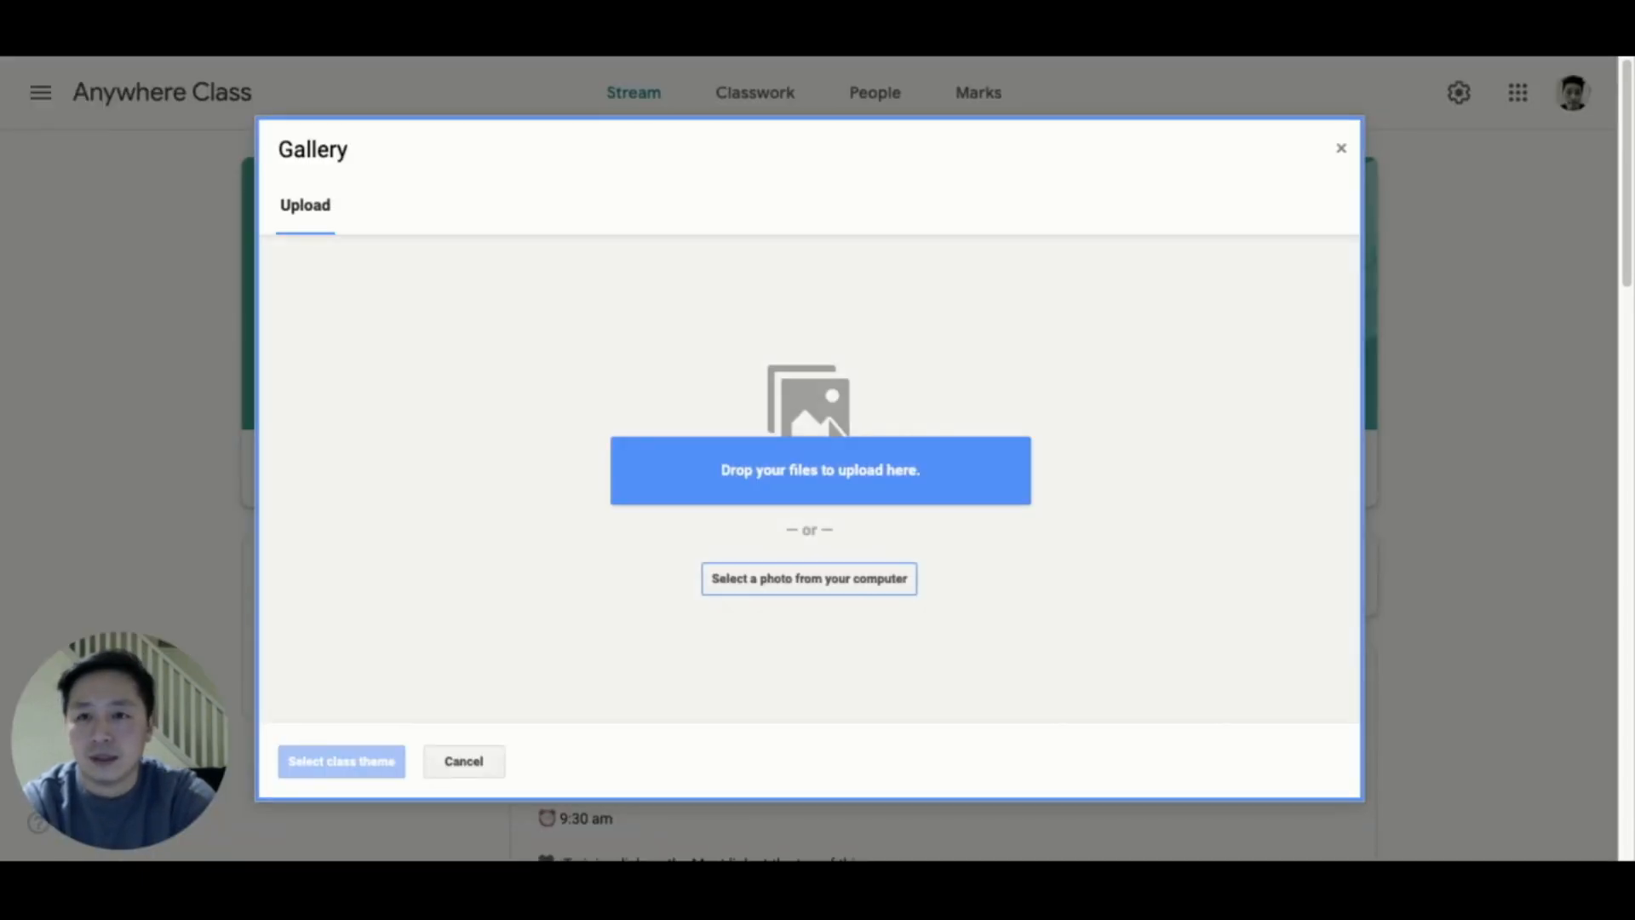
left_click(808, 579)
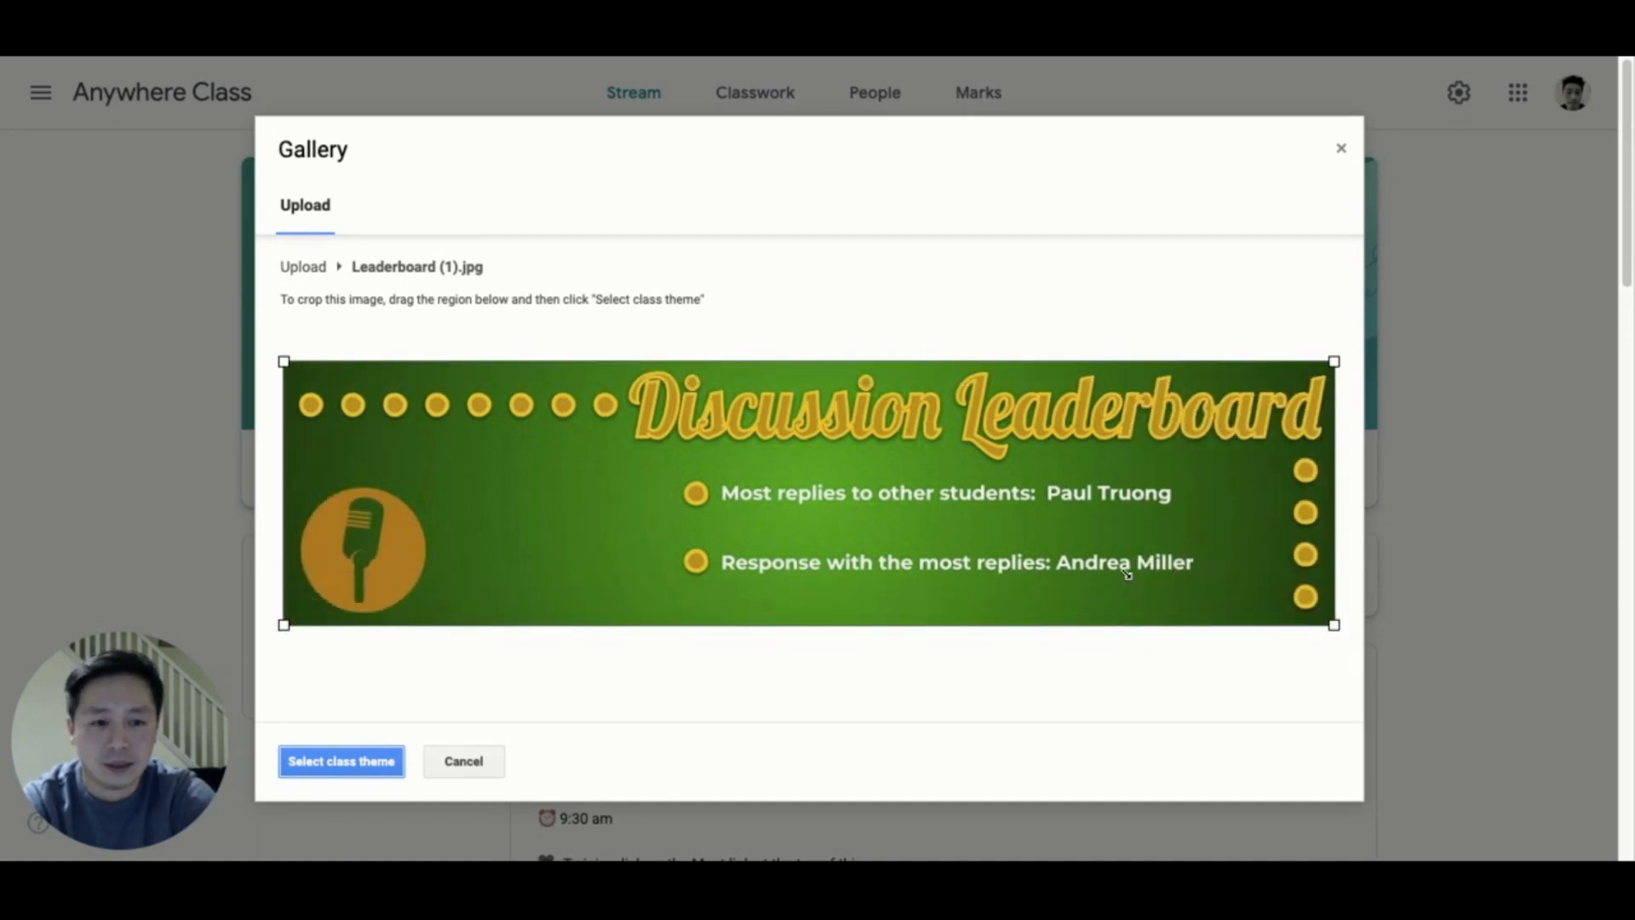
left_click(341, 760)
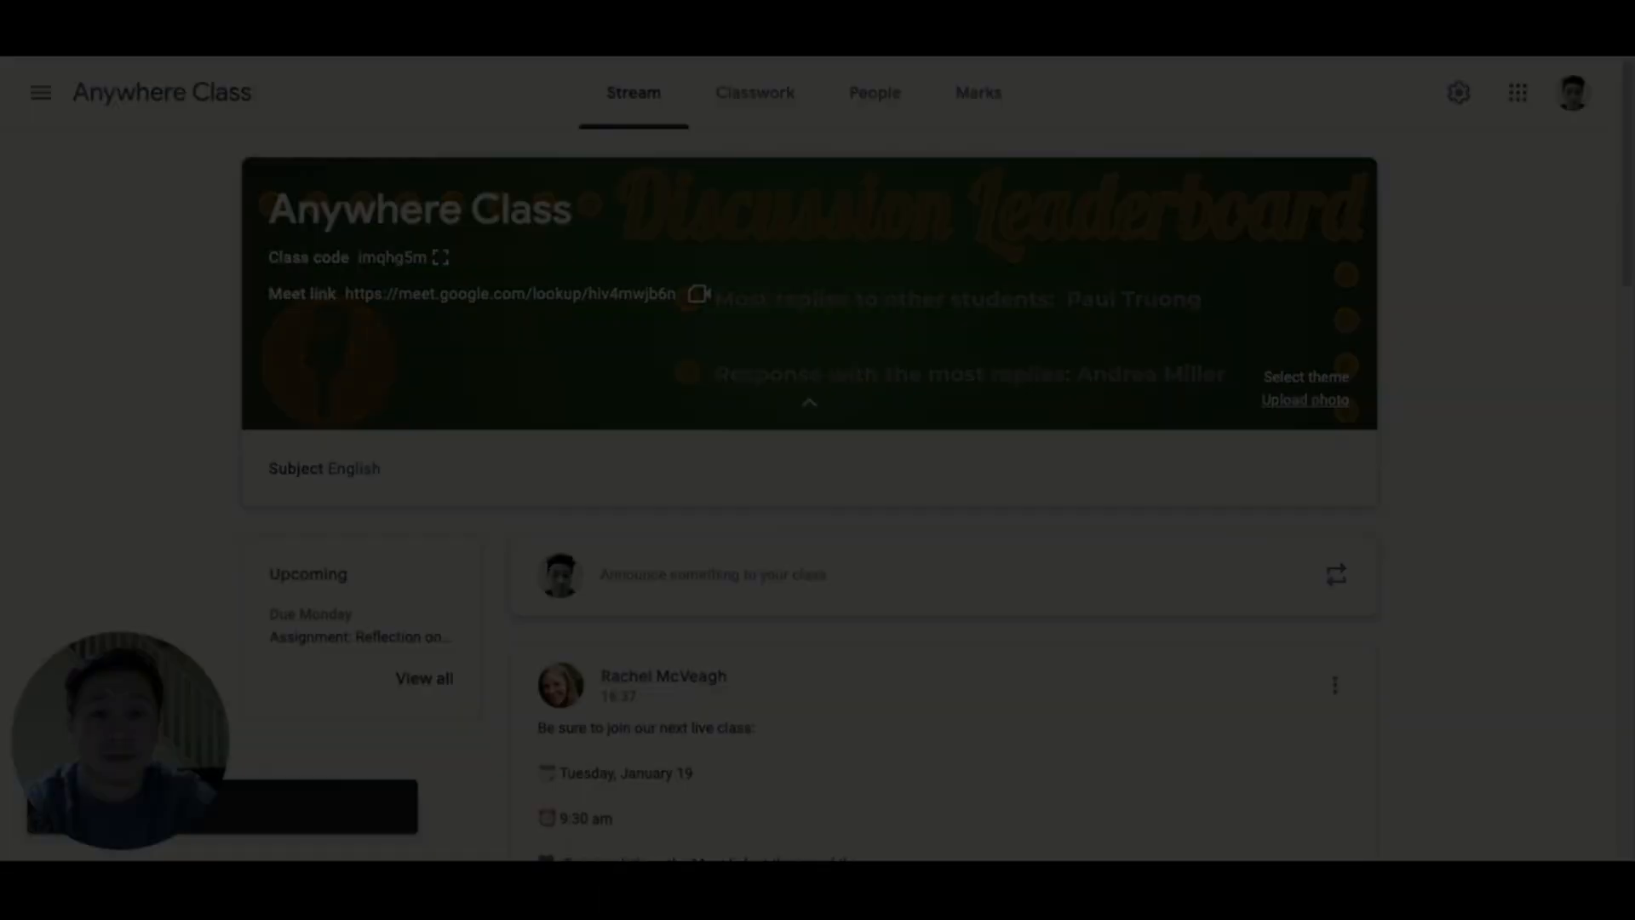
From Classwork, create a new Quiz assignment with a Blank Quiz form attached.
left_click(755, 92)
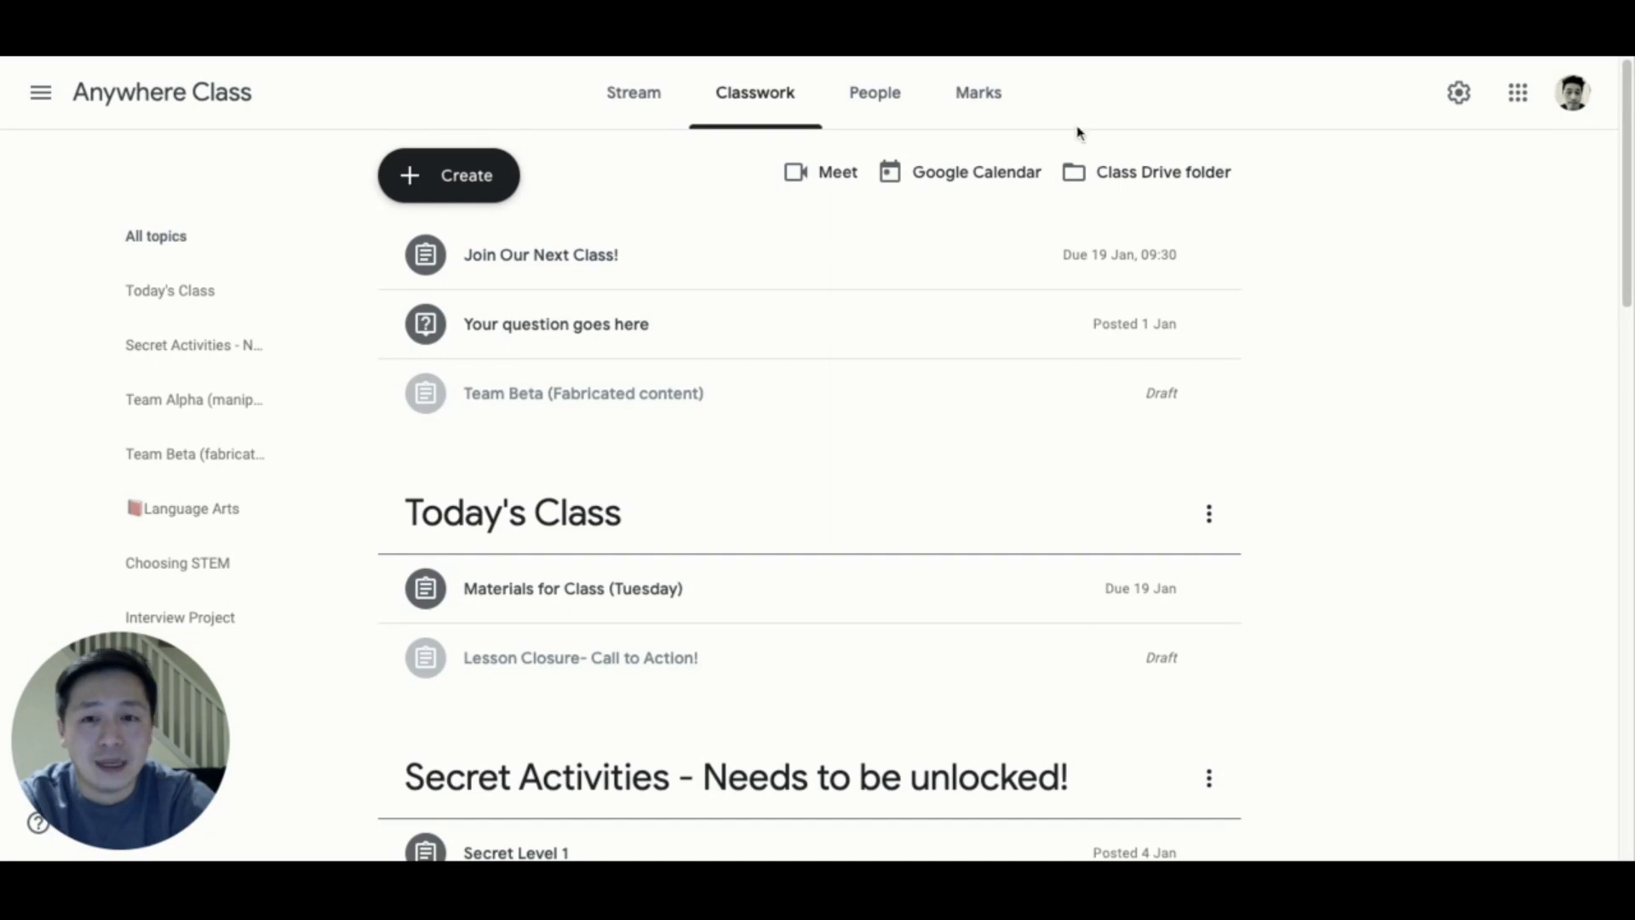
left_click(448, 173)
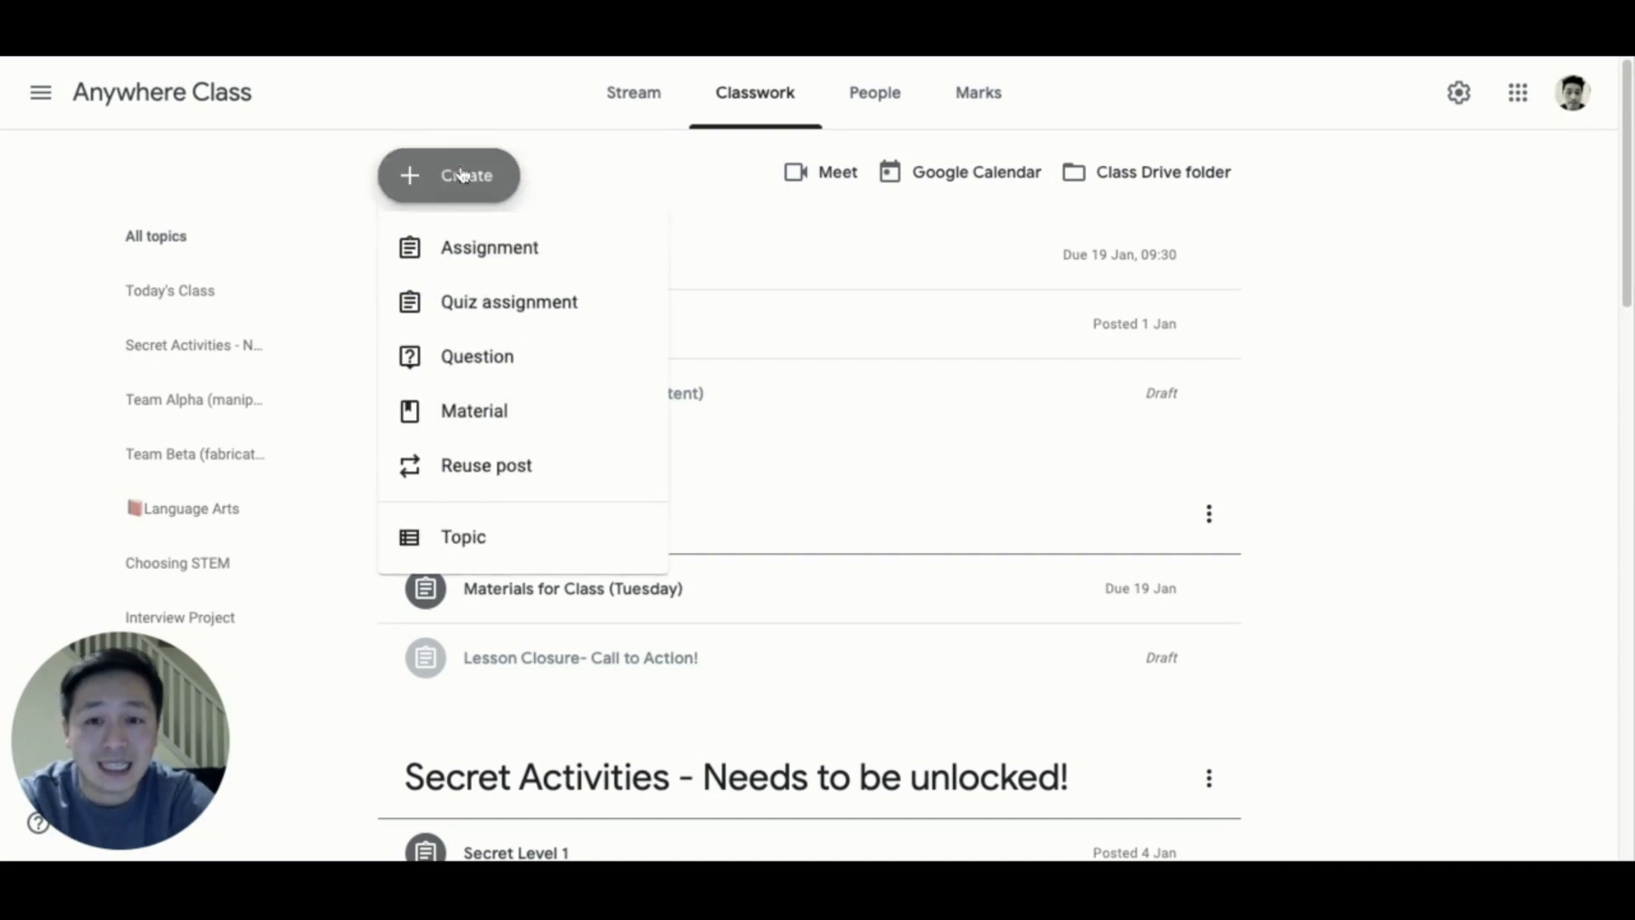
mouse_move(508, 301)
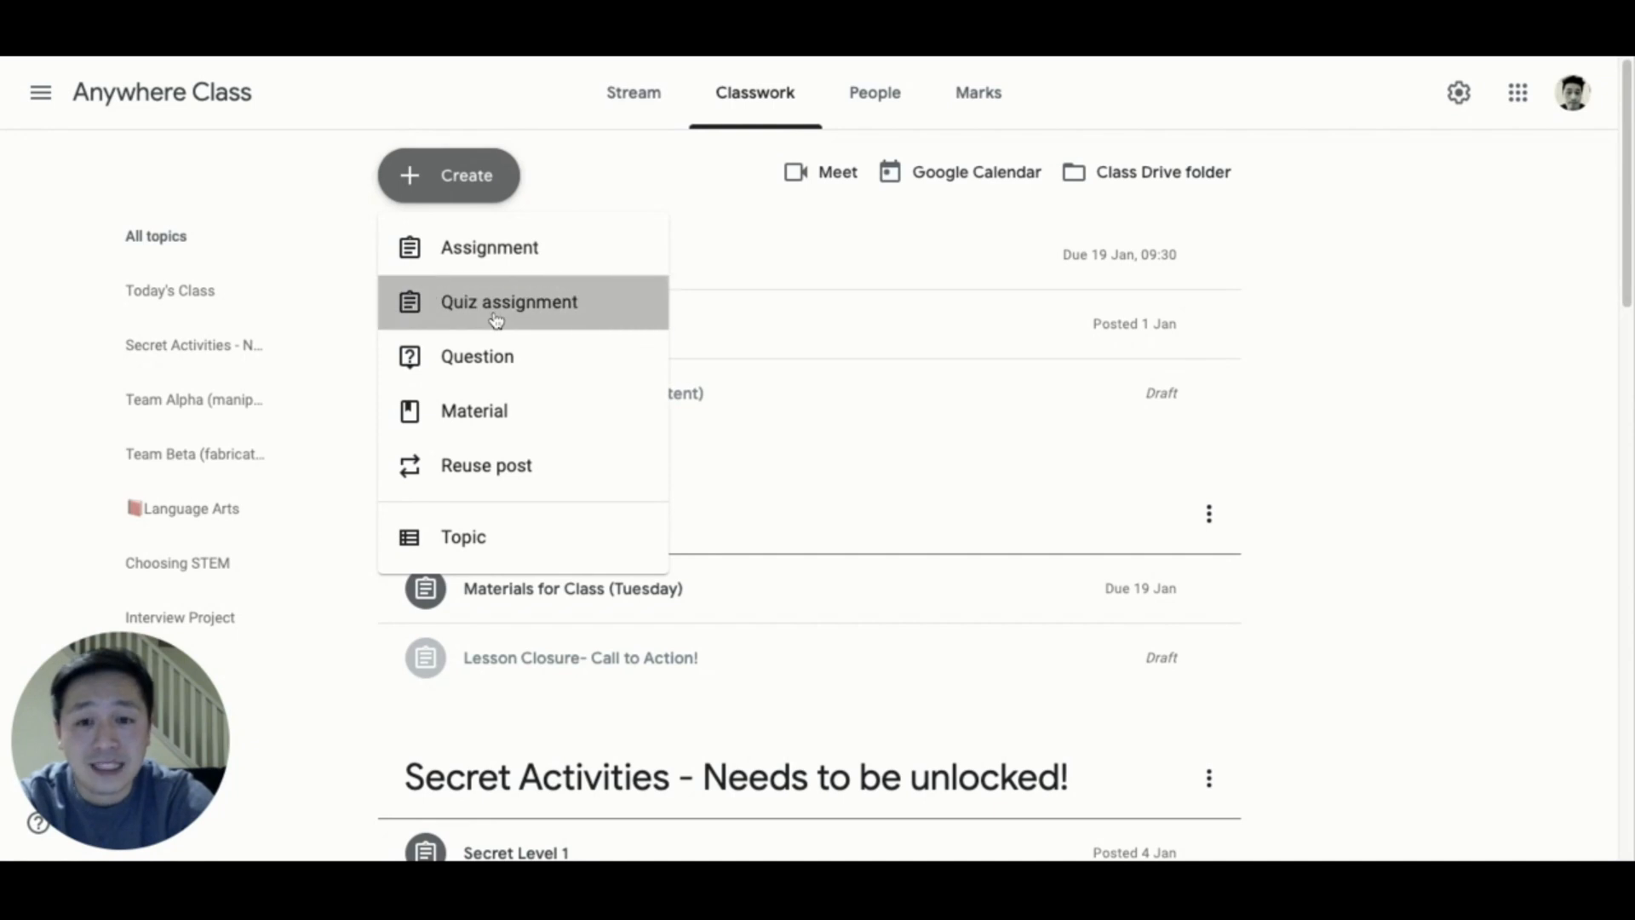
left_click(510, 302)
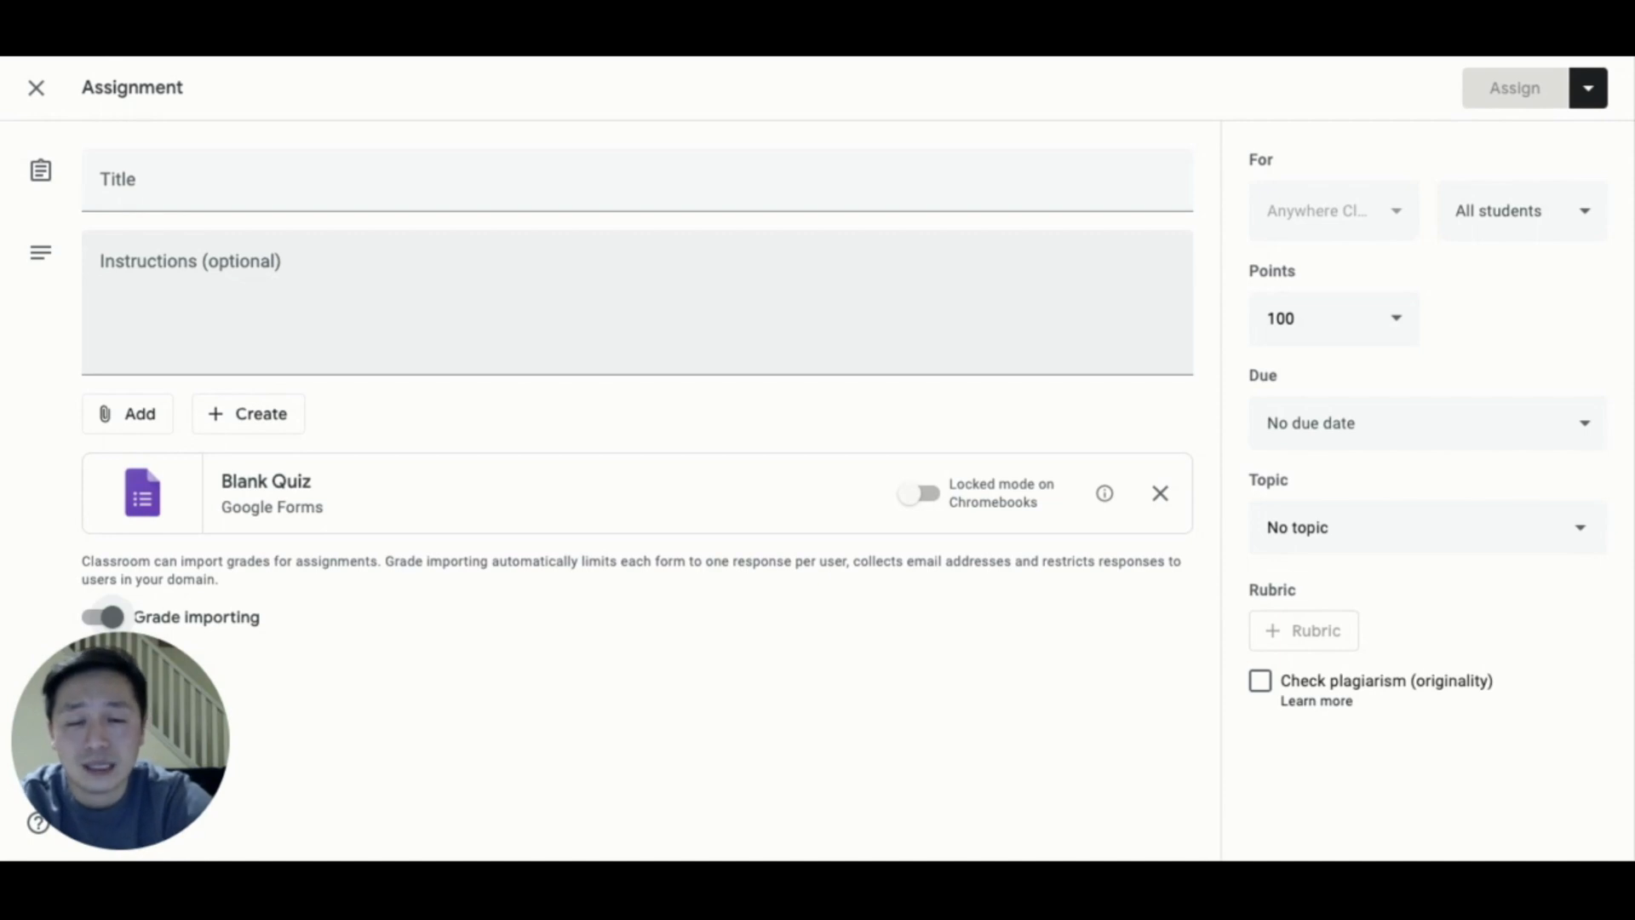
mouse_move(400, 499)
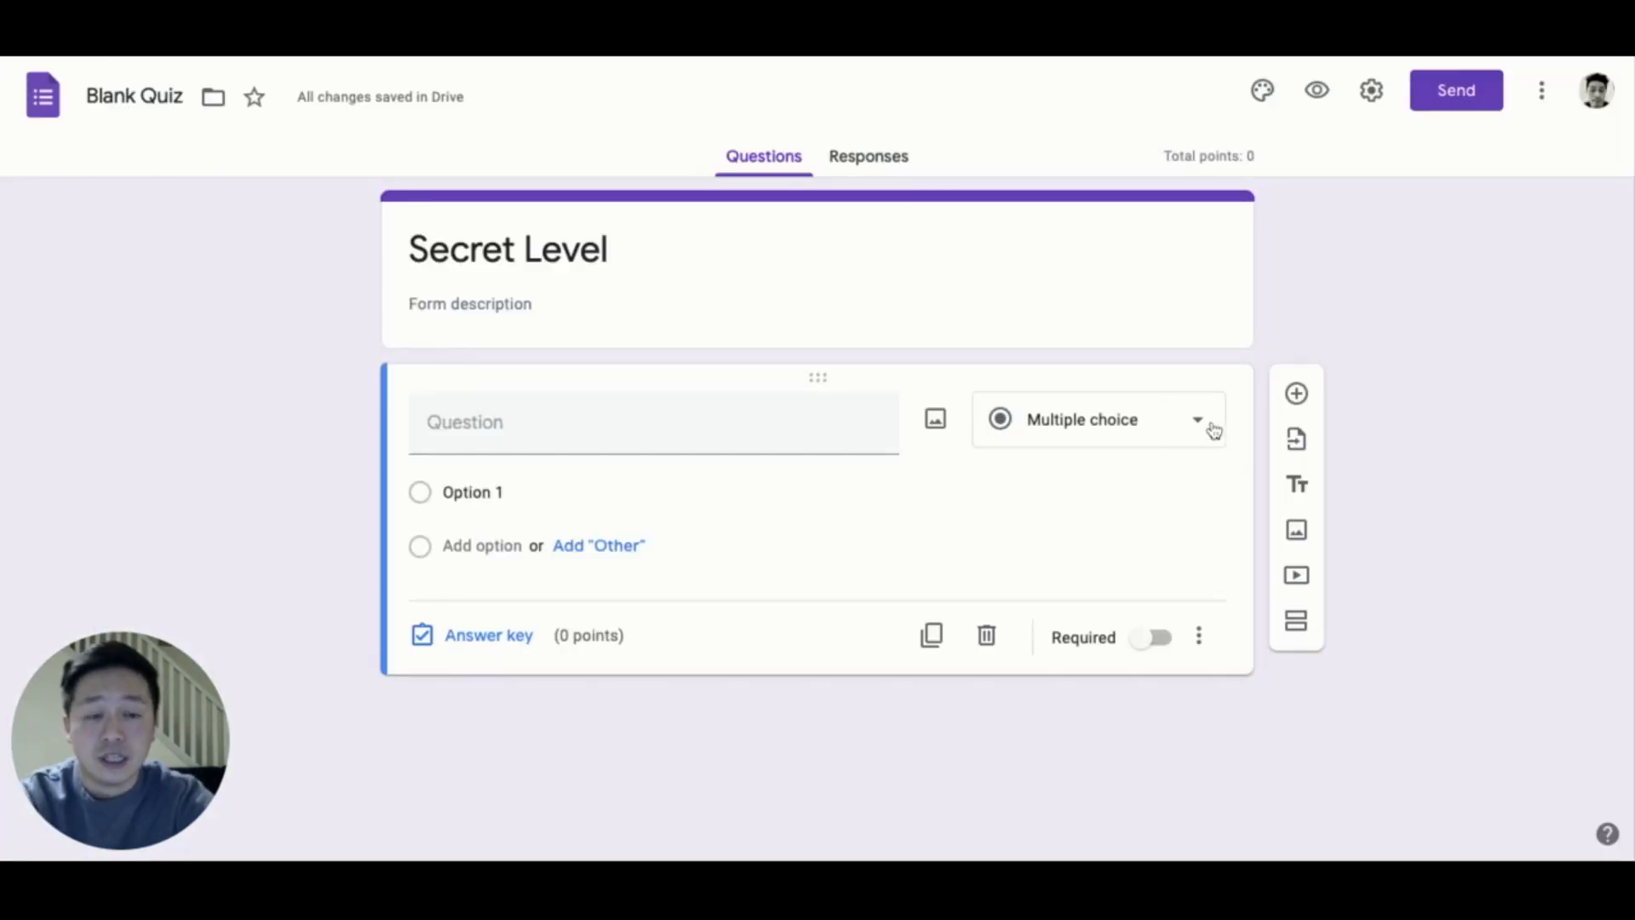
Make a required short-answer question titled 'Enter Password'.
left_click(1098, 419)
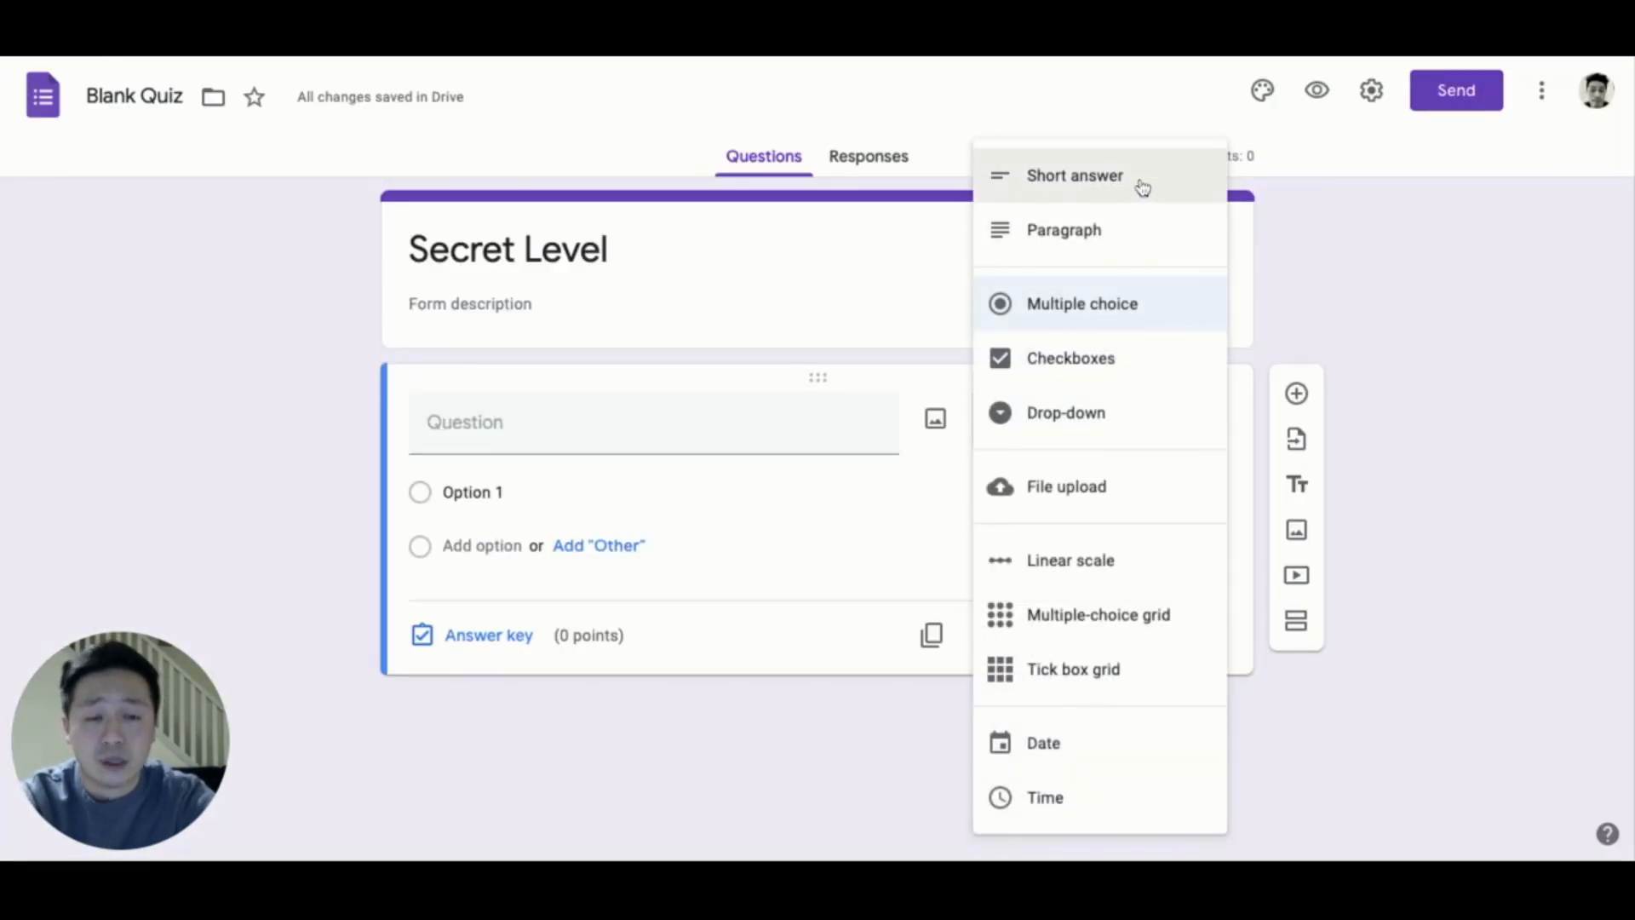
left_click(1075, 175)
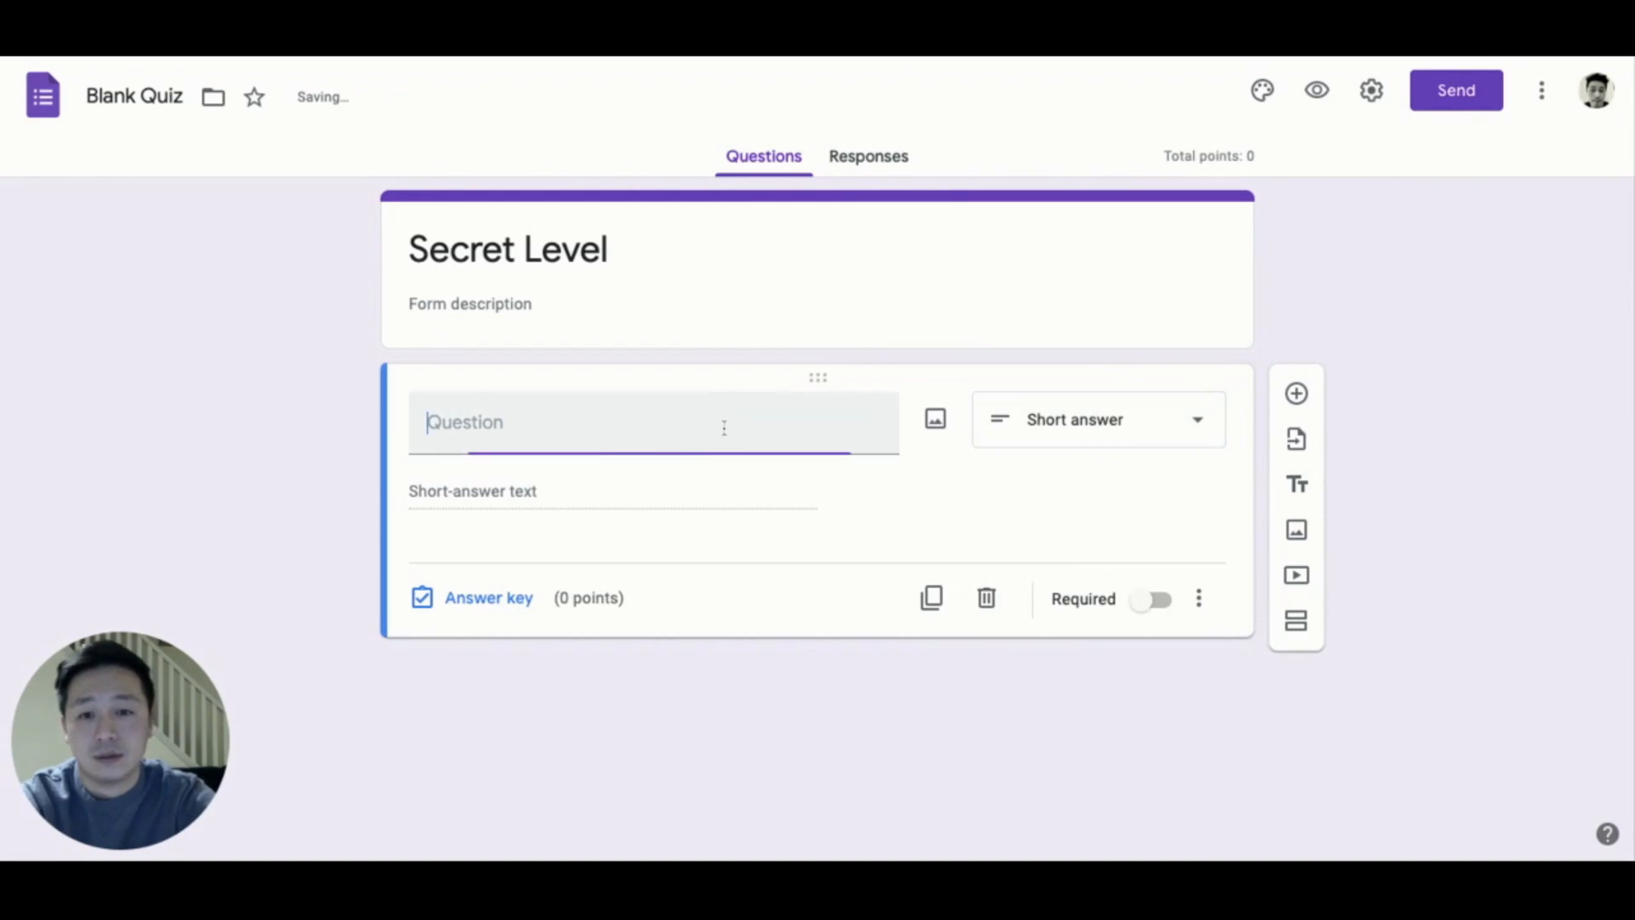
type("Enter Pa")
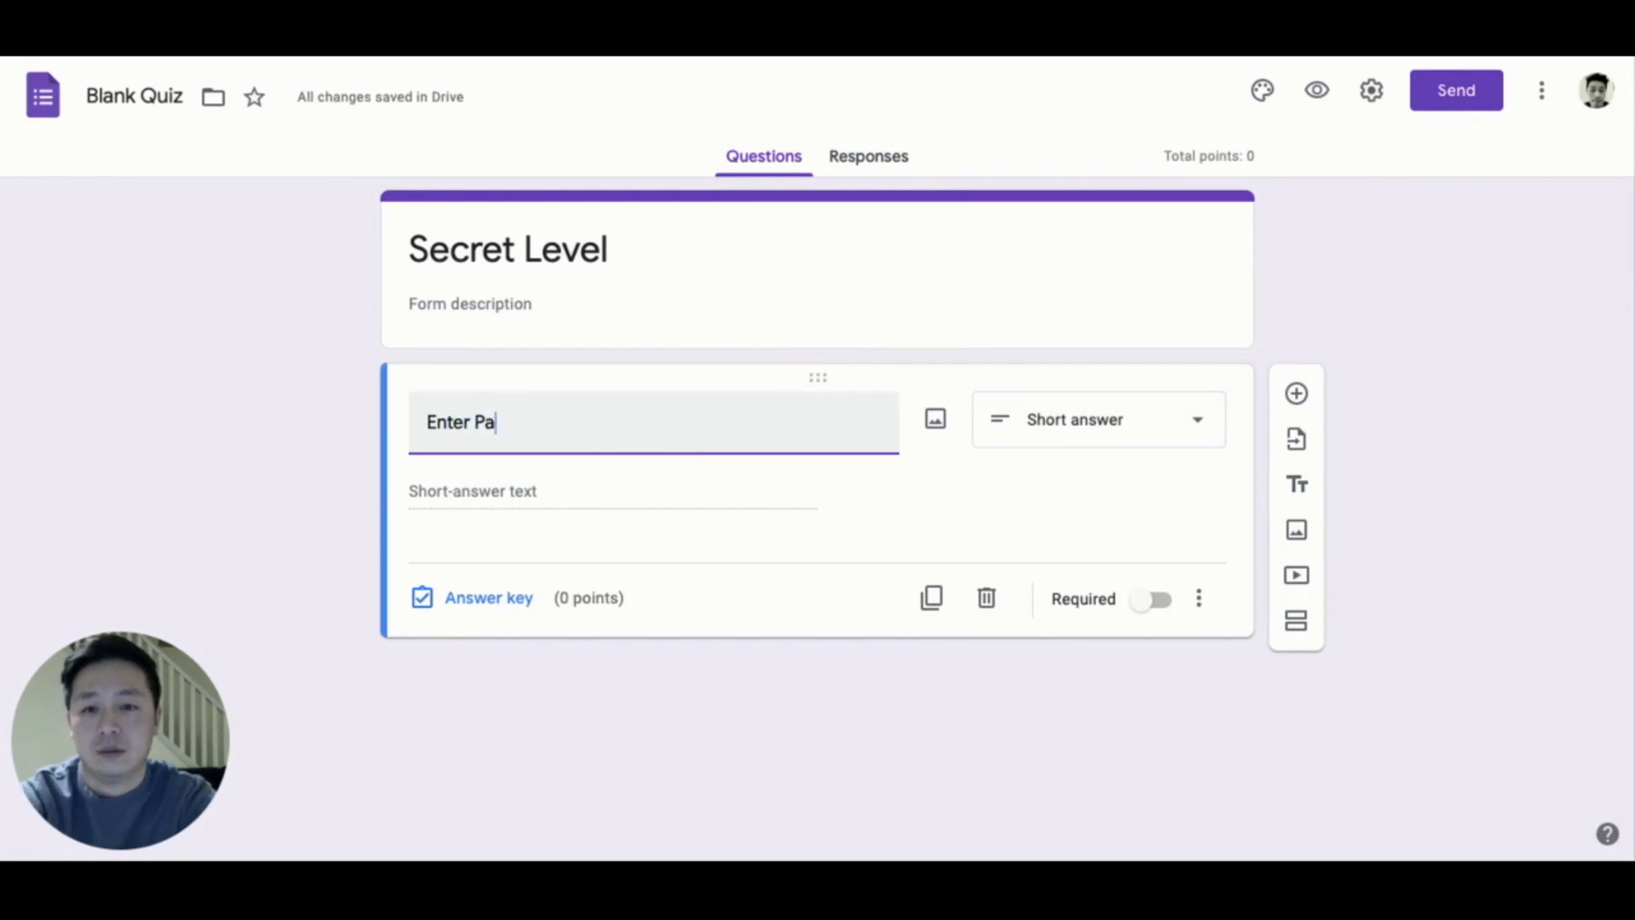
type("ssword")
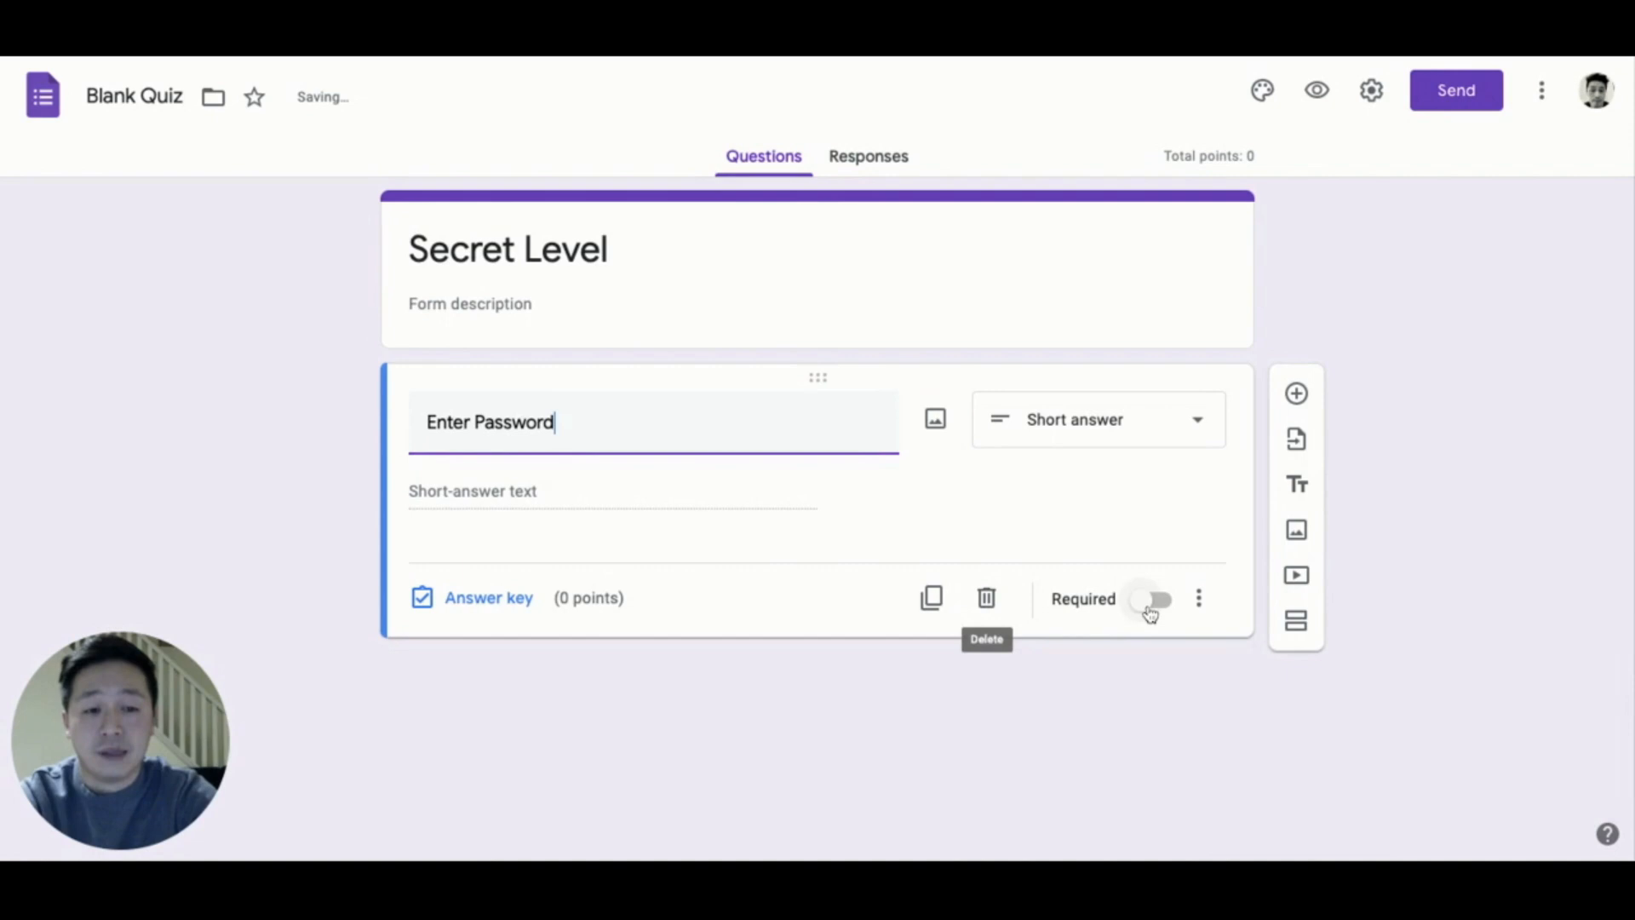
left_click(1197, 597)
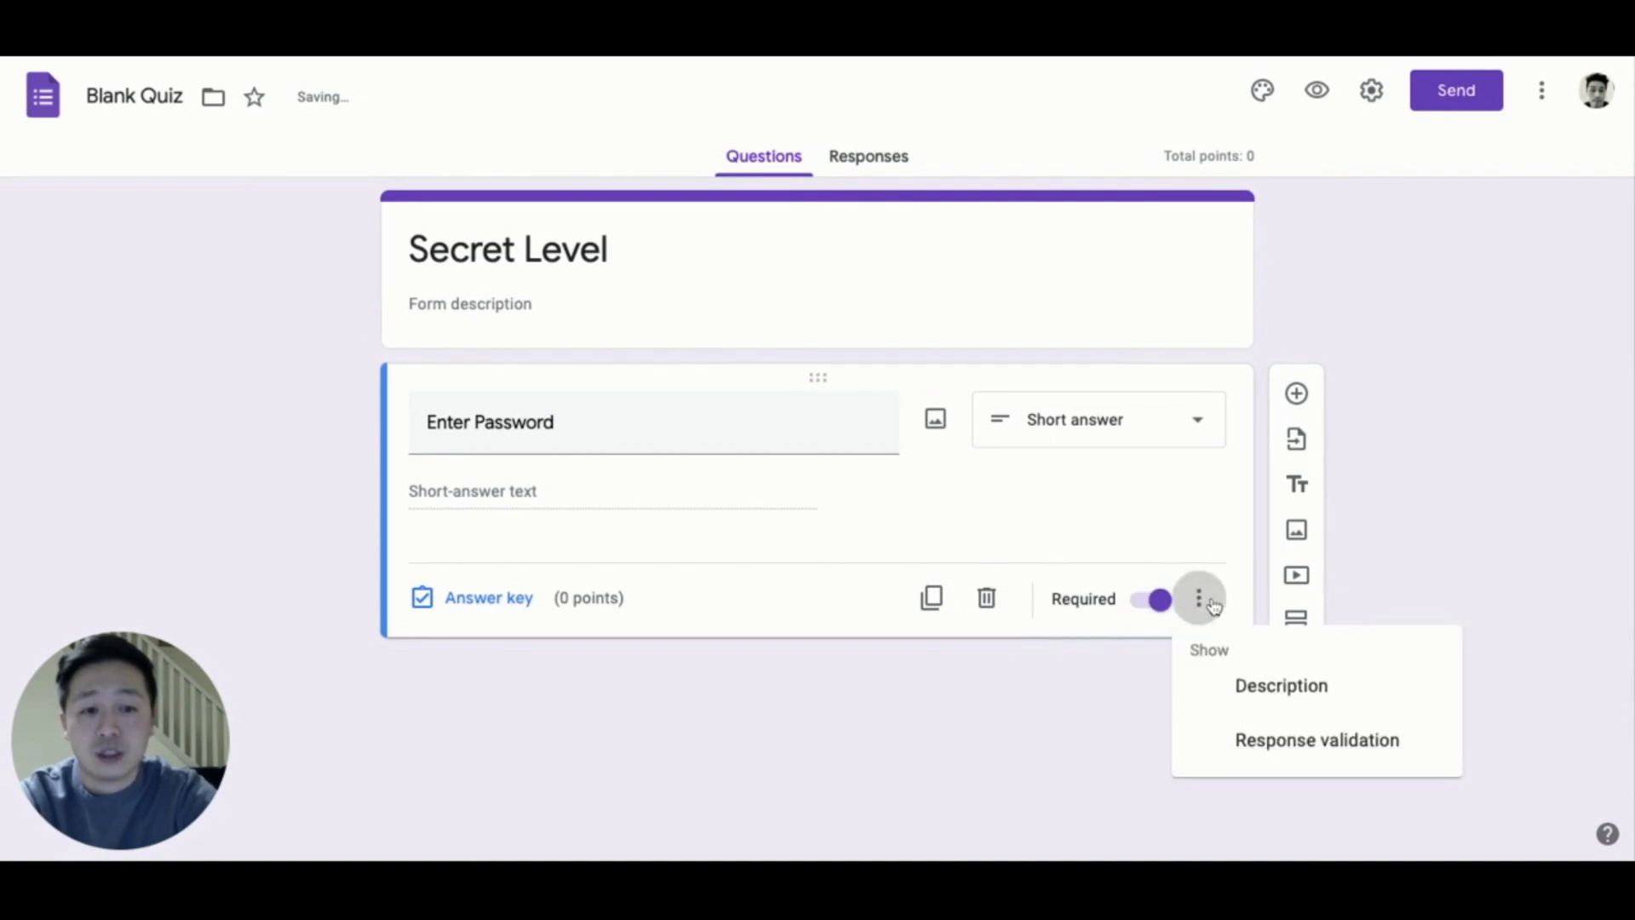
Add text validation so answers must contain 'Pineapple', with a custom error message.
left_click(1317, 740)
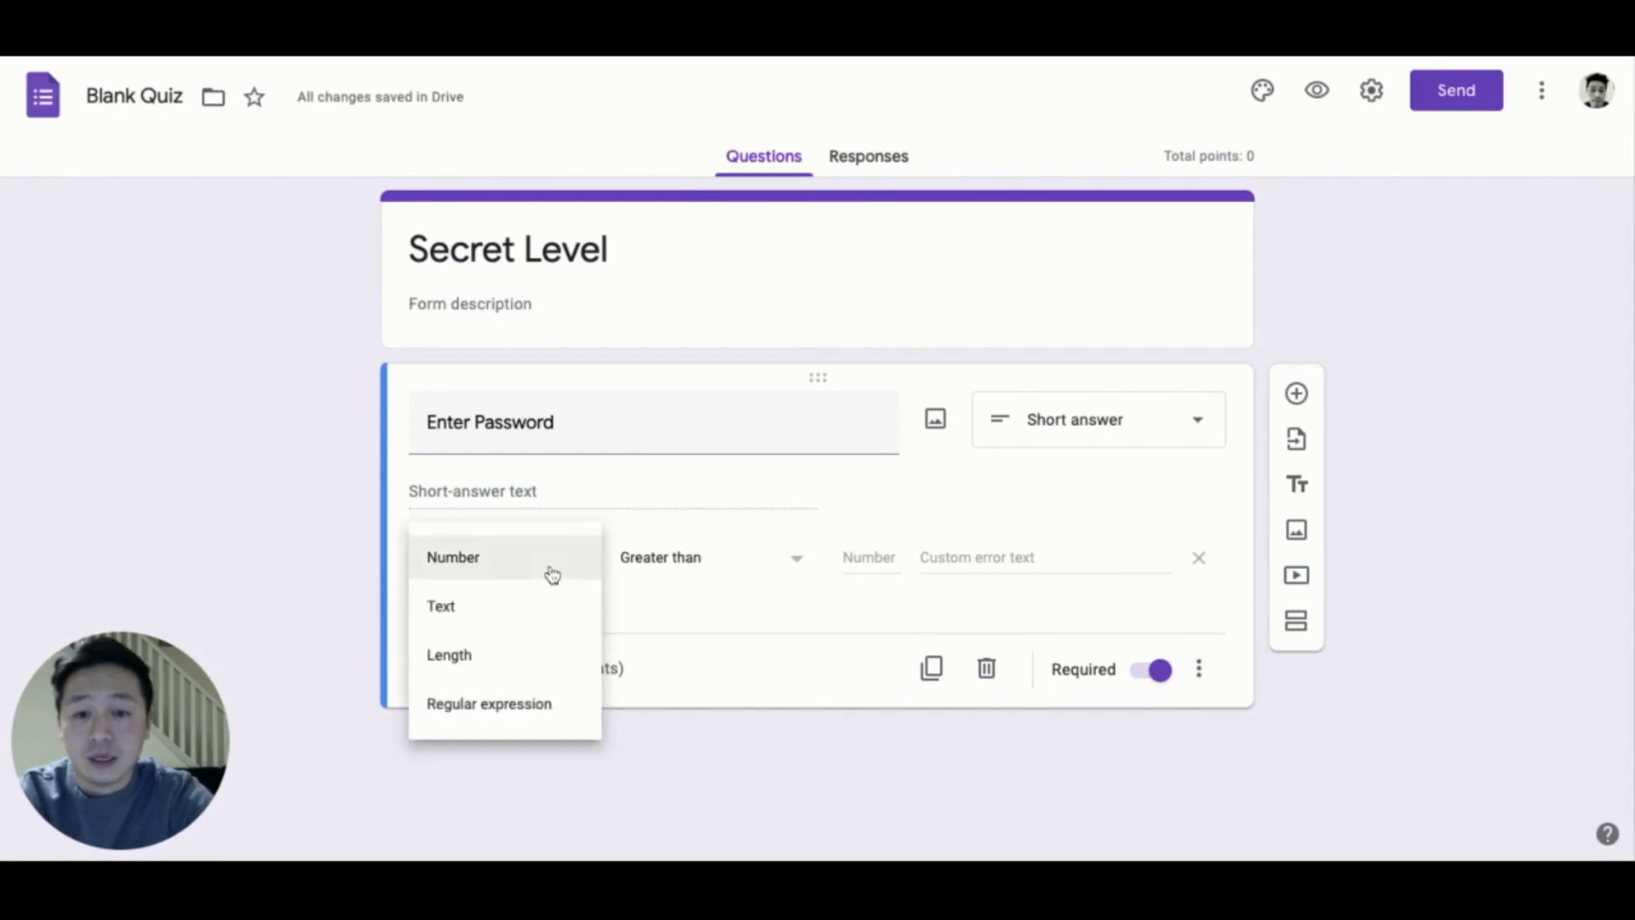
left_click(440, 607)
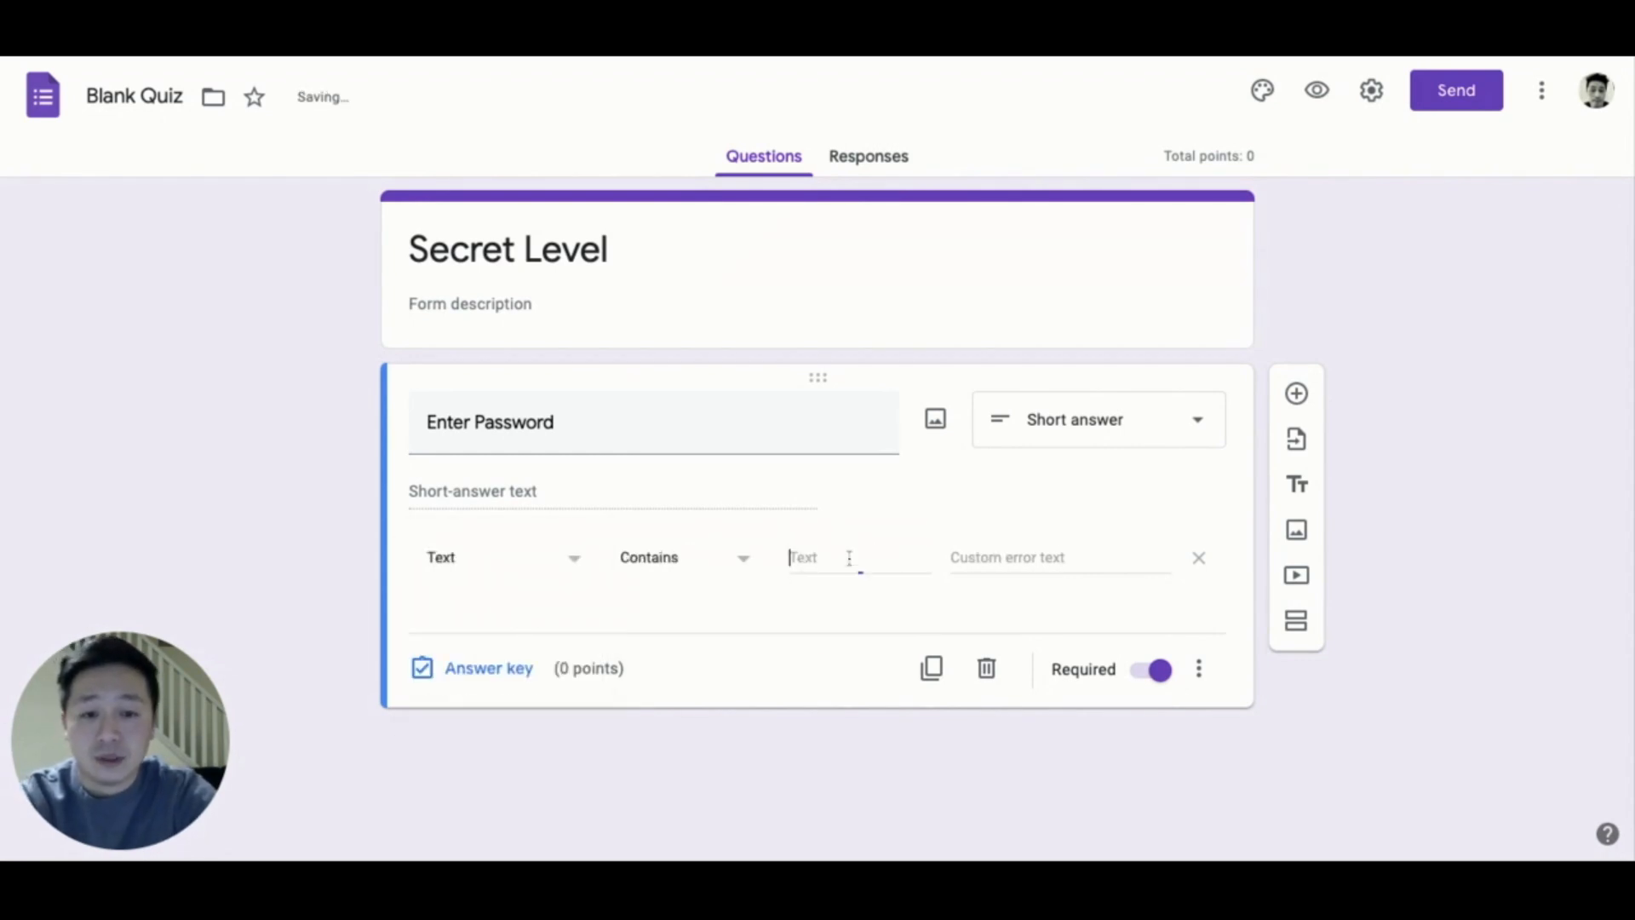
type("Pineapple")
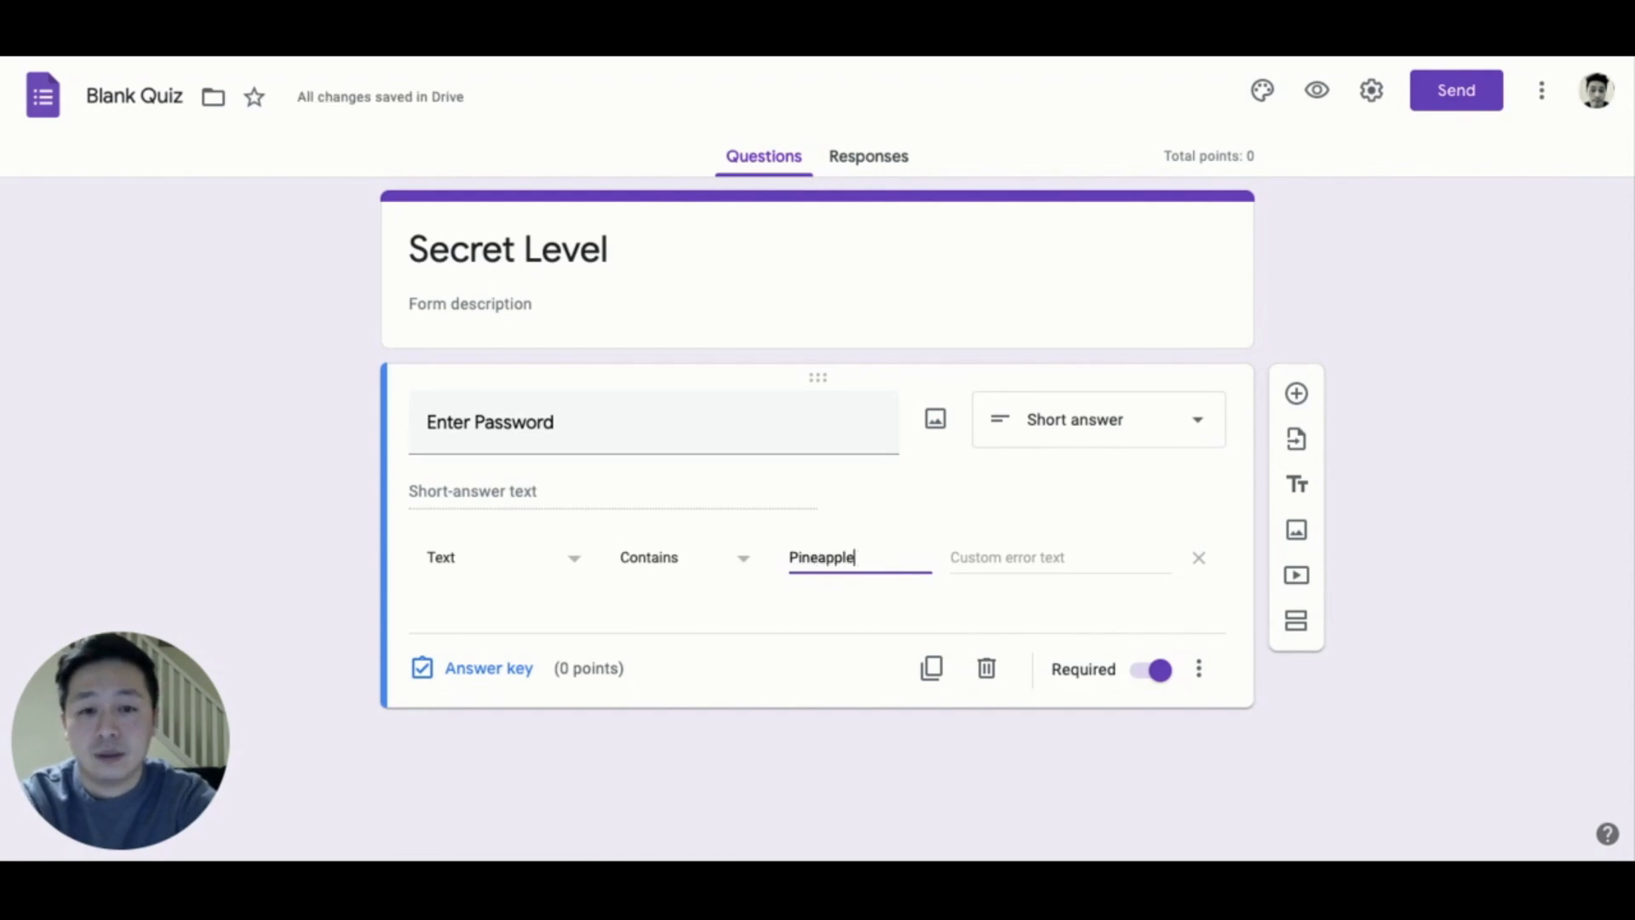
left_click(1061, 557)
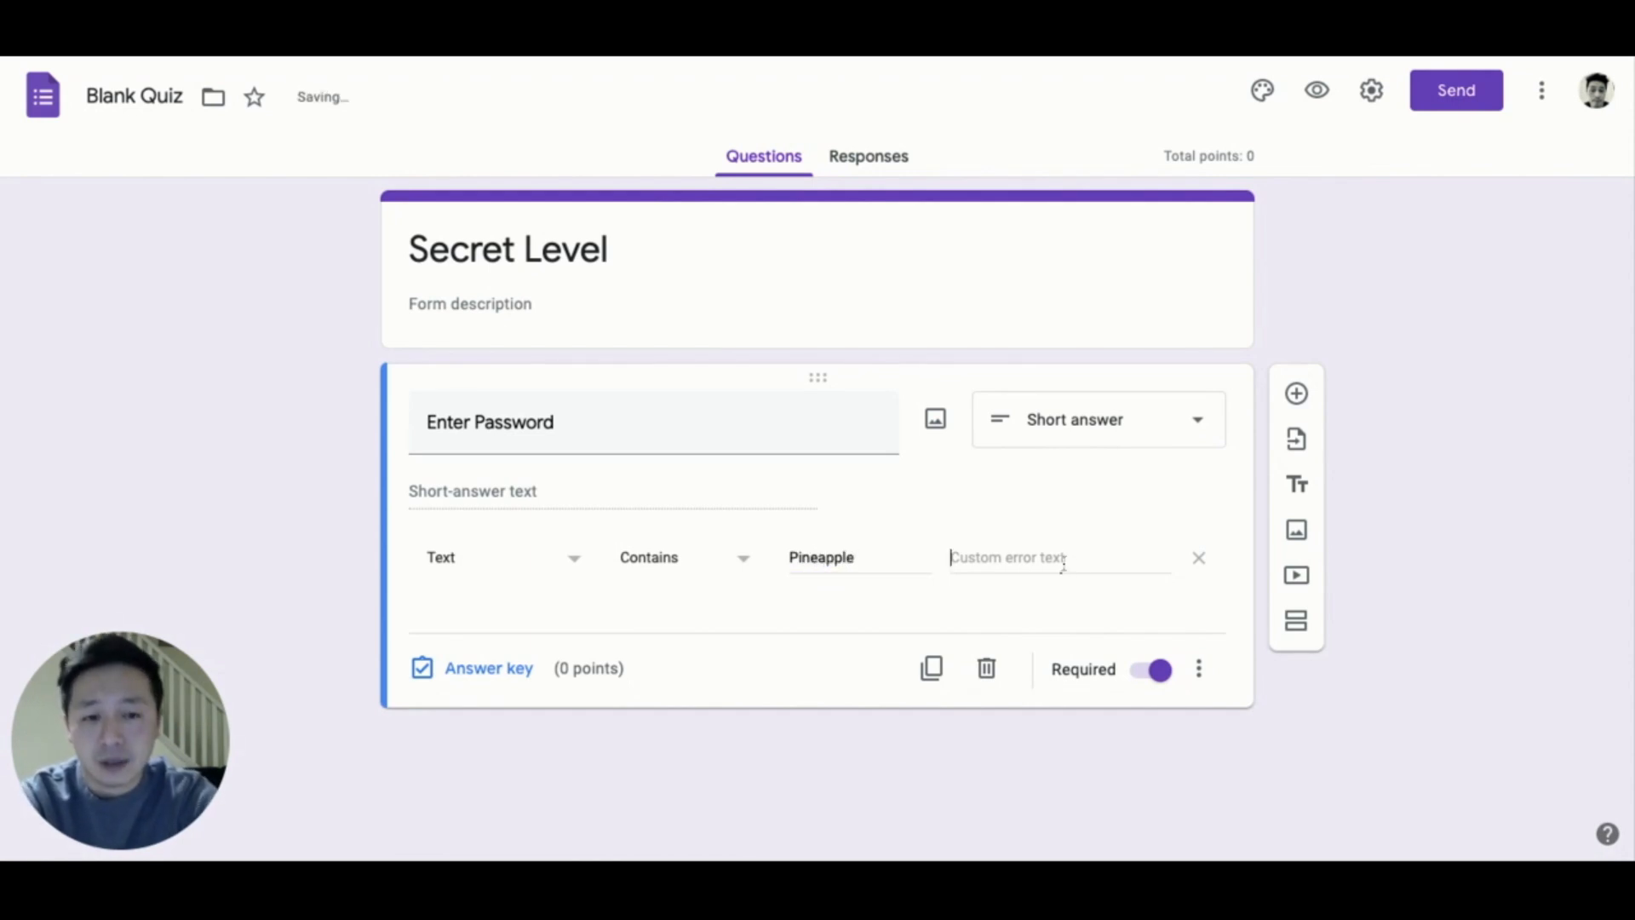
left_click(1058, 557)
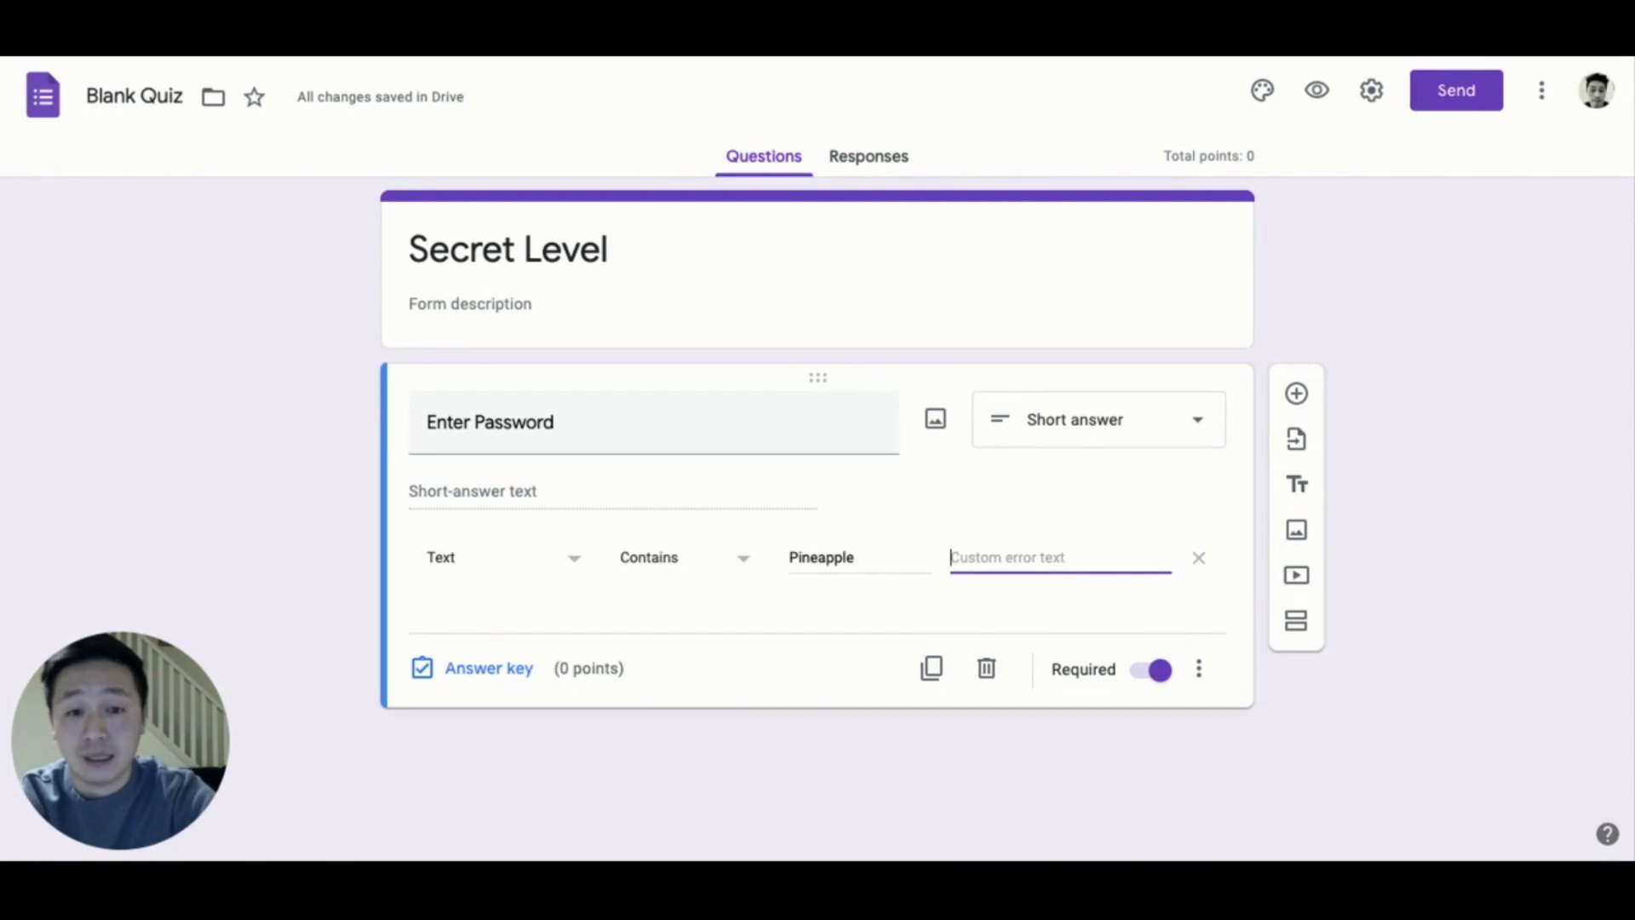
type("Enter password")
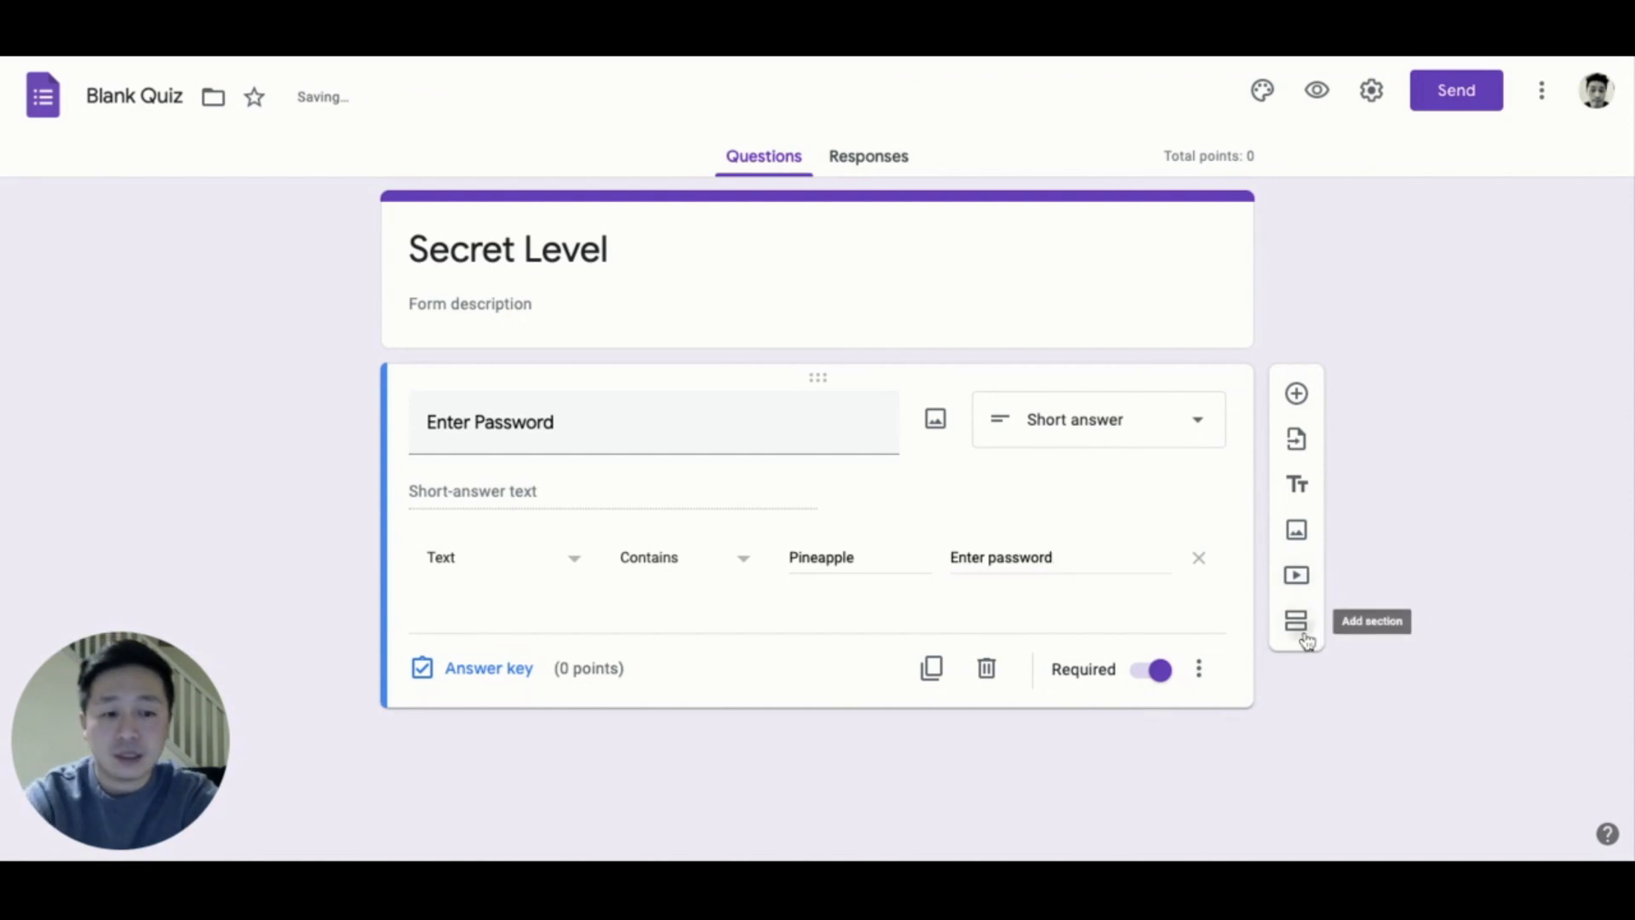
Add a 'Make Some Music' section with the Chrome Music Lab Kandinsky link.
left_click(1296, 620)
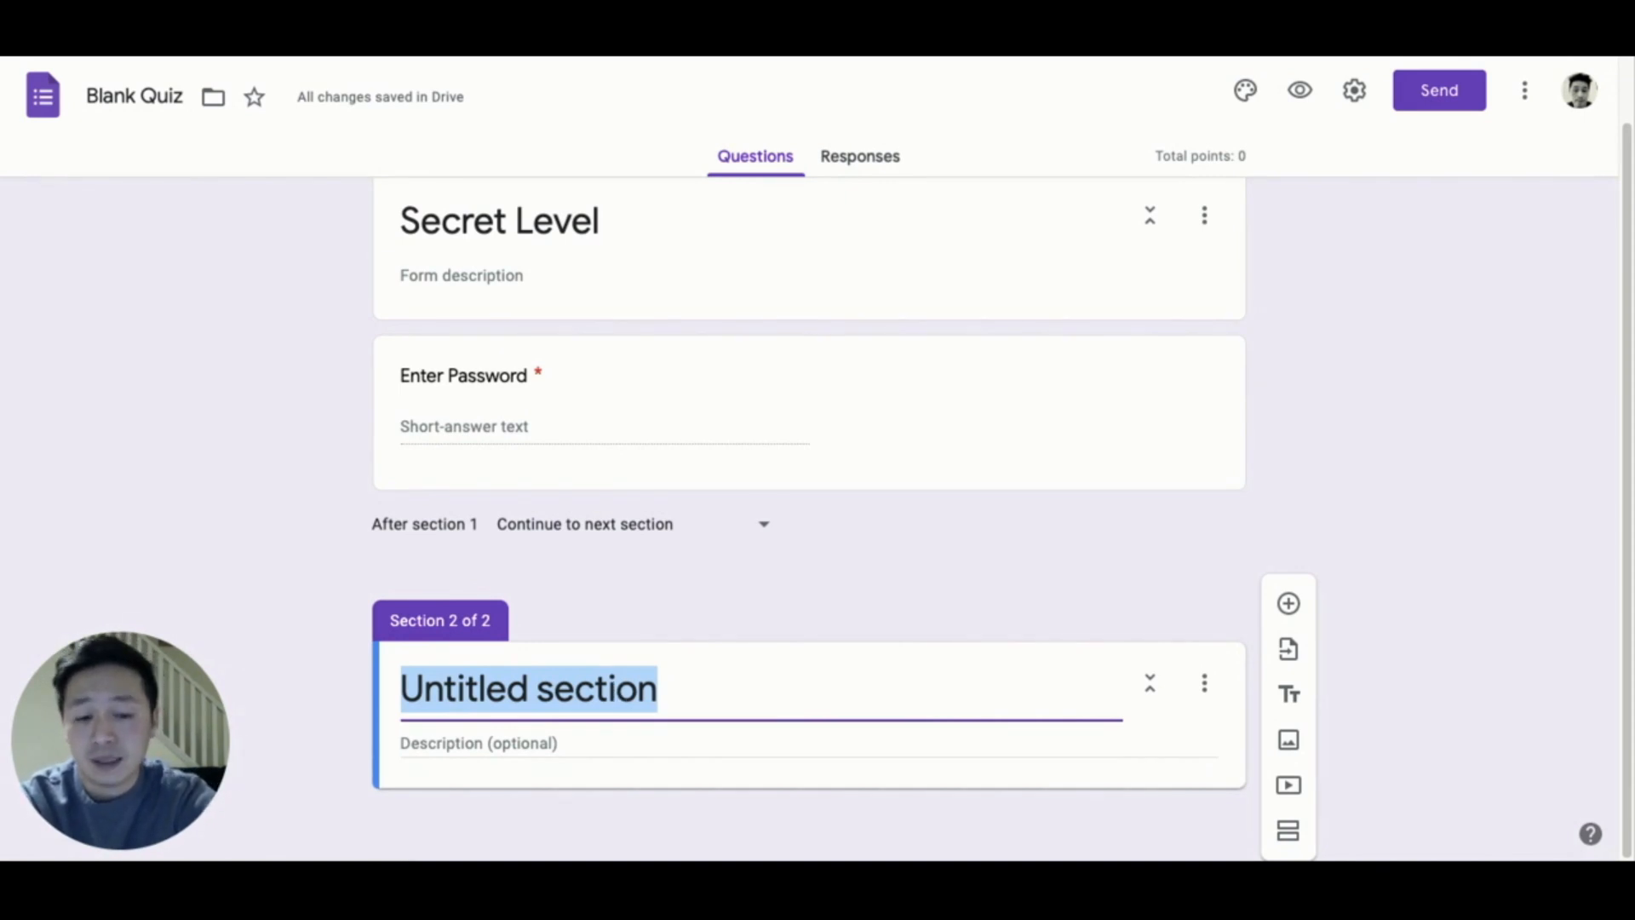
type("Make Some Music")
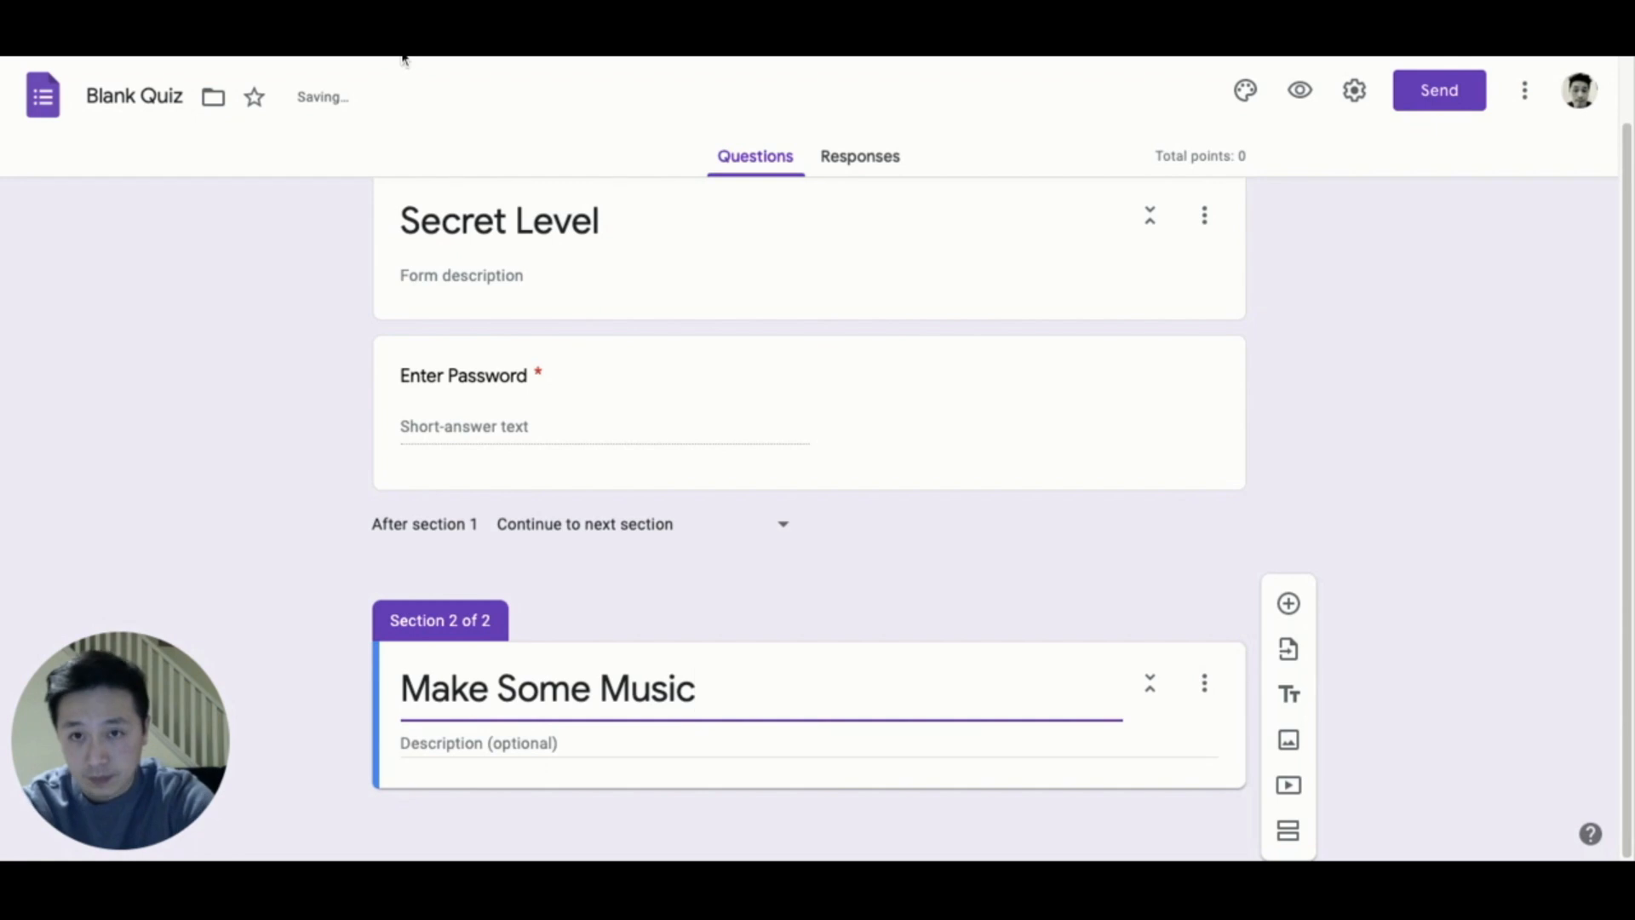
type("https://musiclab.chromeexperiments.com/Kandinsky/")
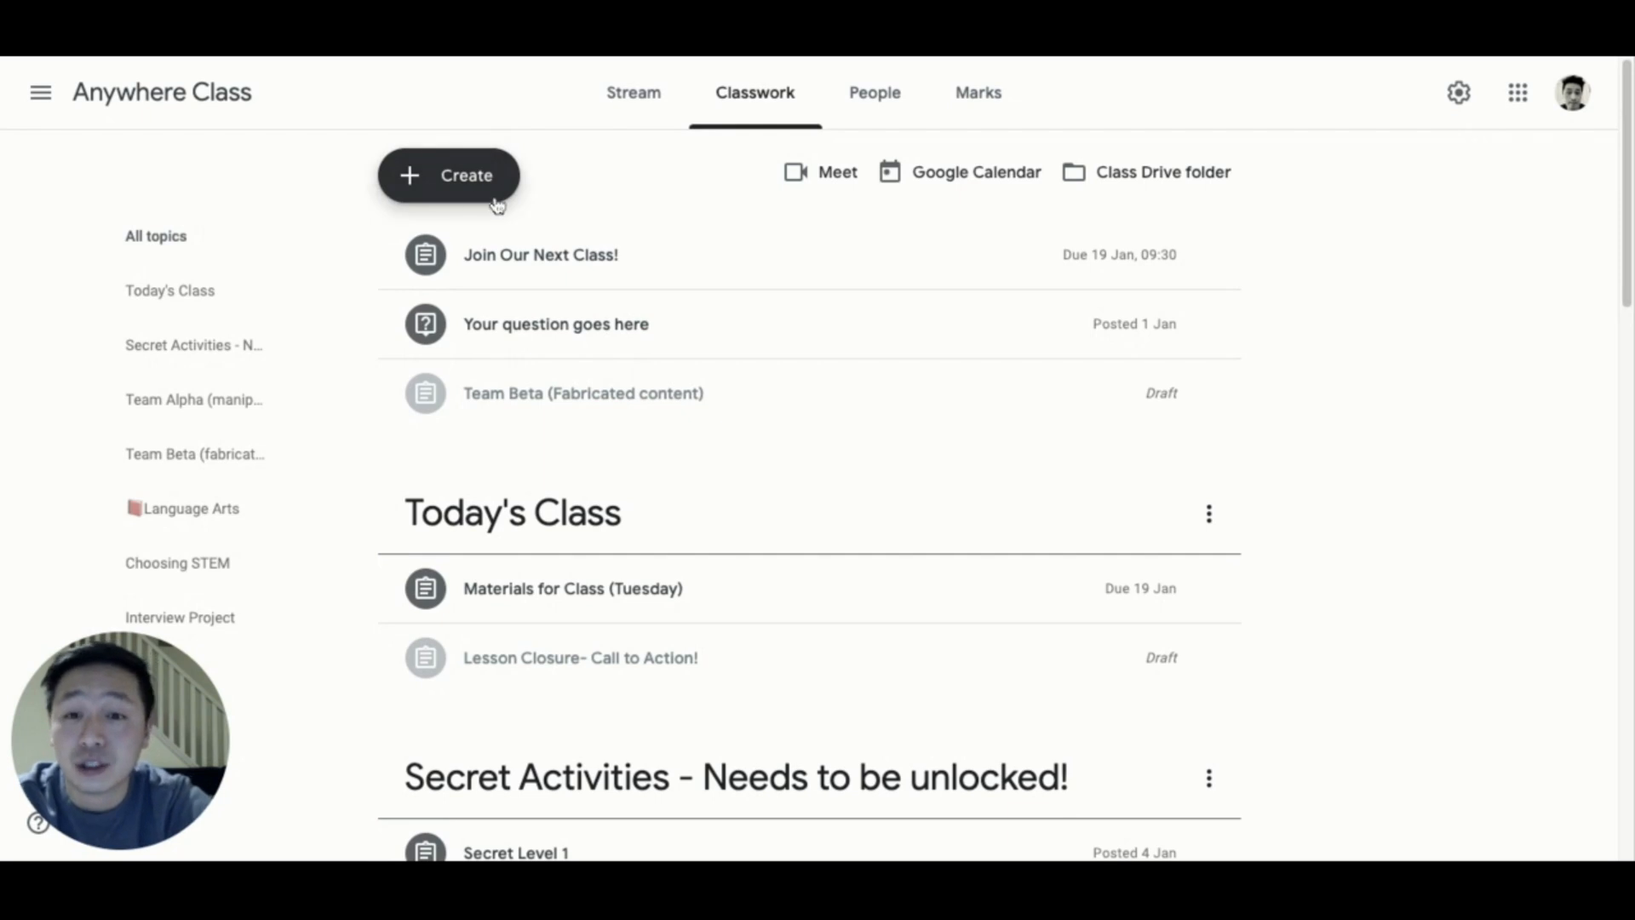
Start a new assignment and attach the Anywhere Class Badges file from Google Drive.
left_click(448, 174)
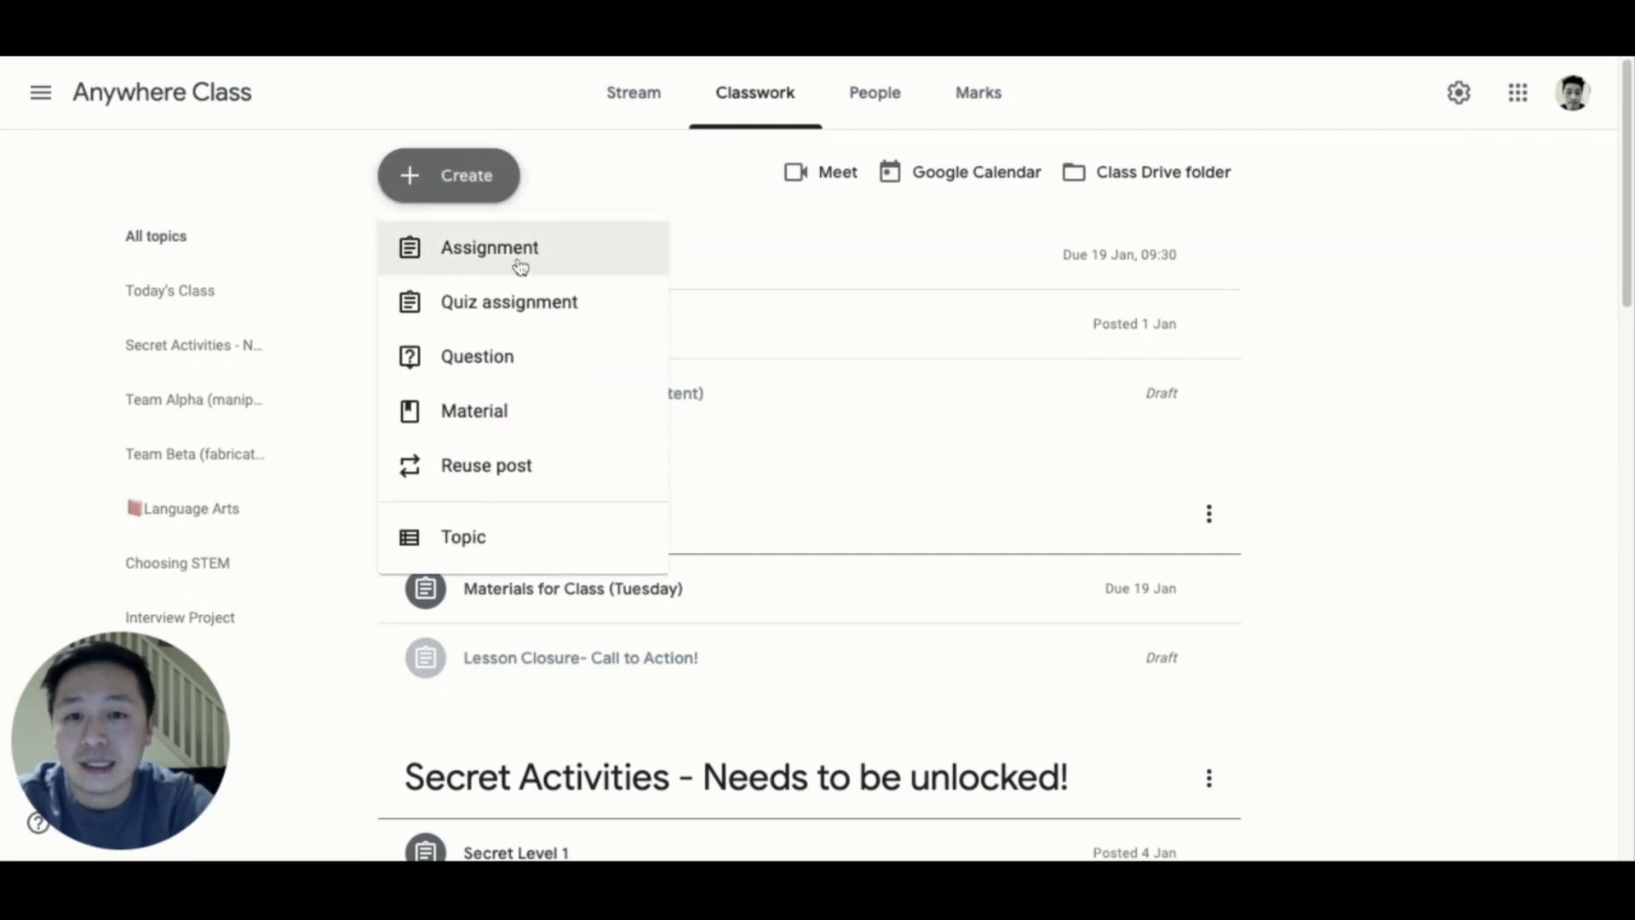
left_click(489, 247)
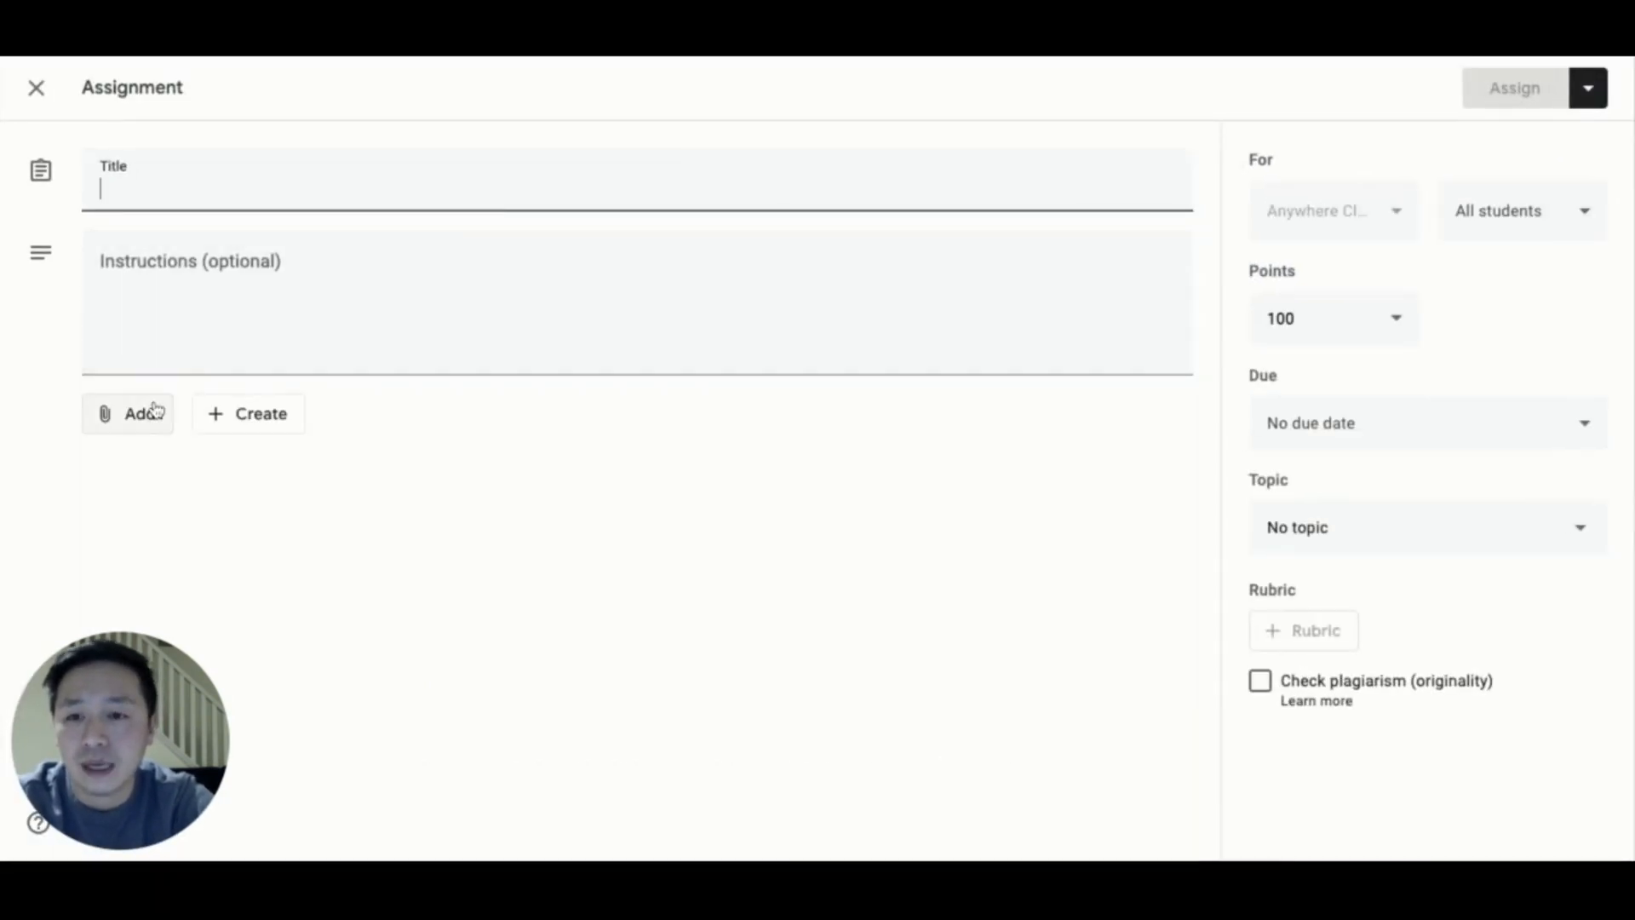
left_click(128, 412)
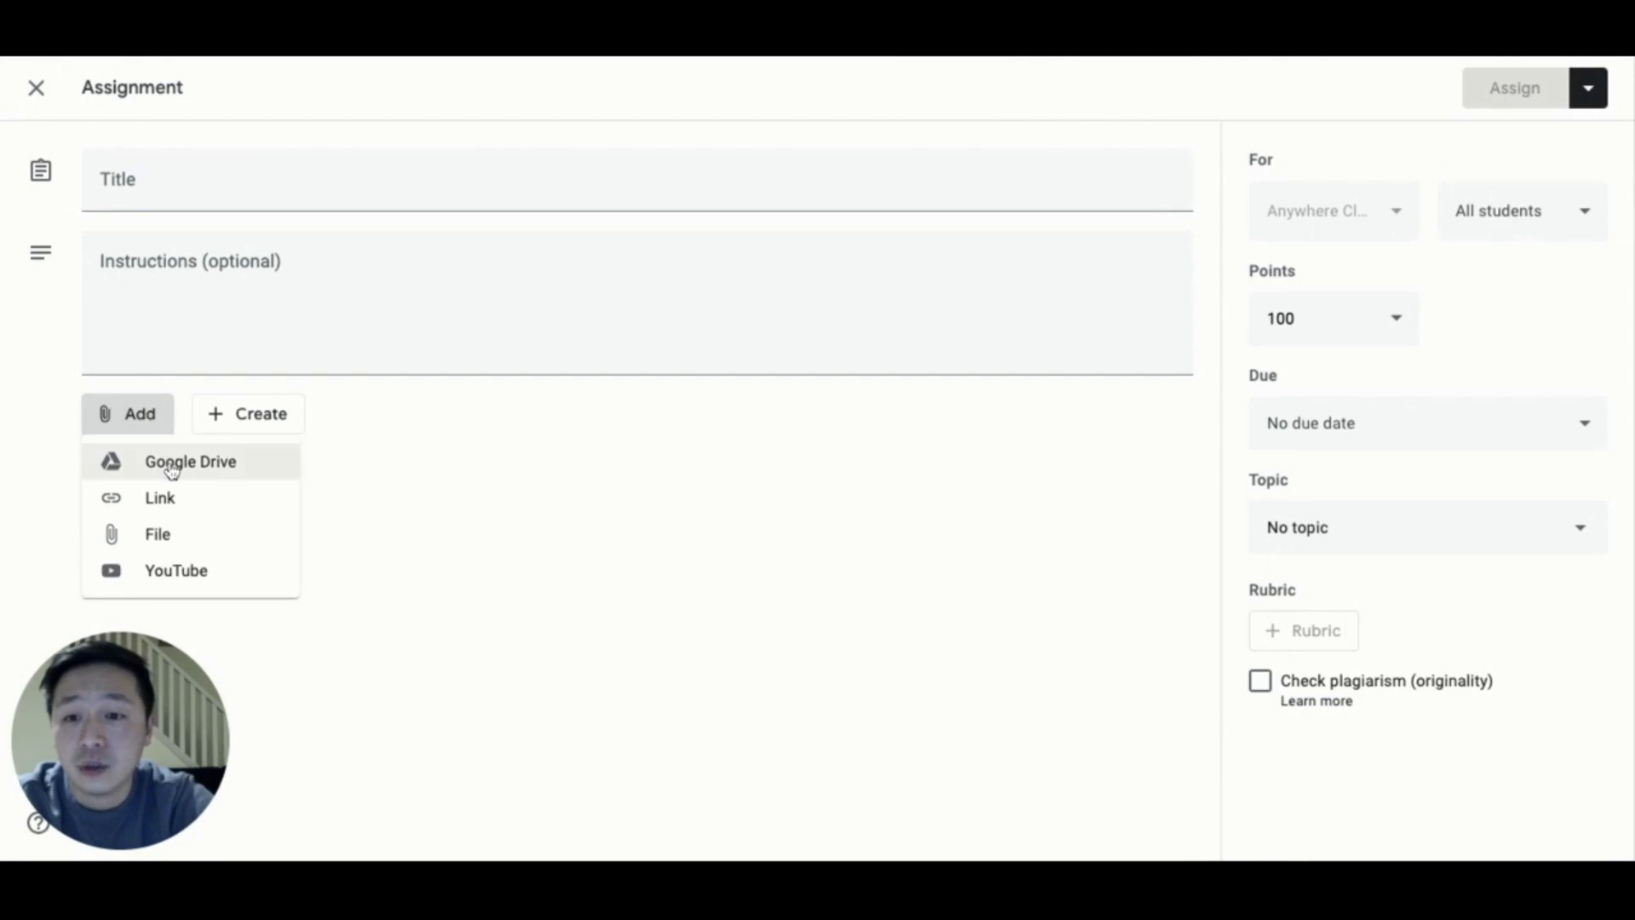
left_click(191, 462)
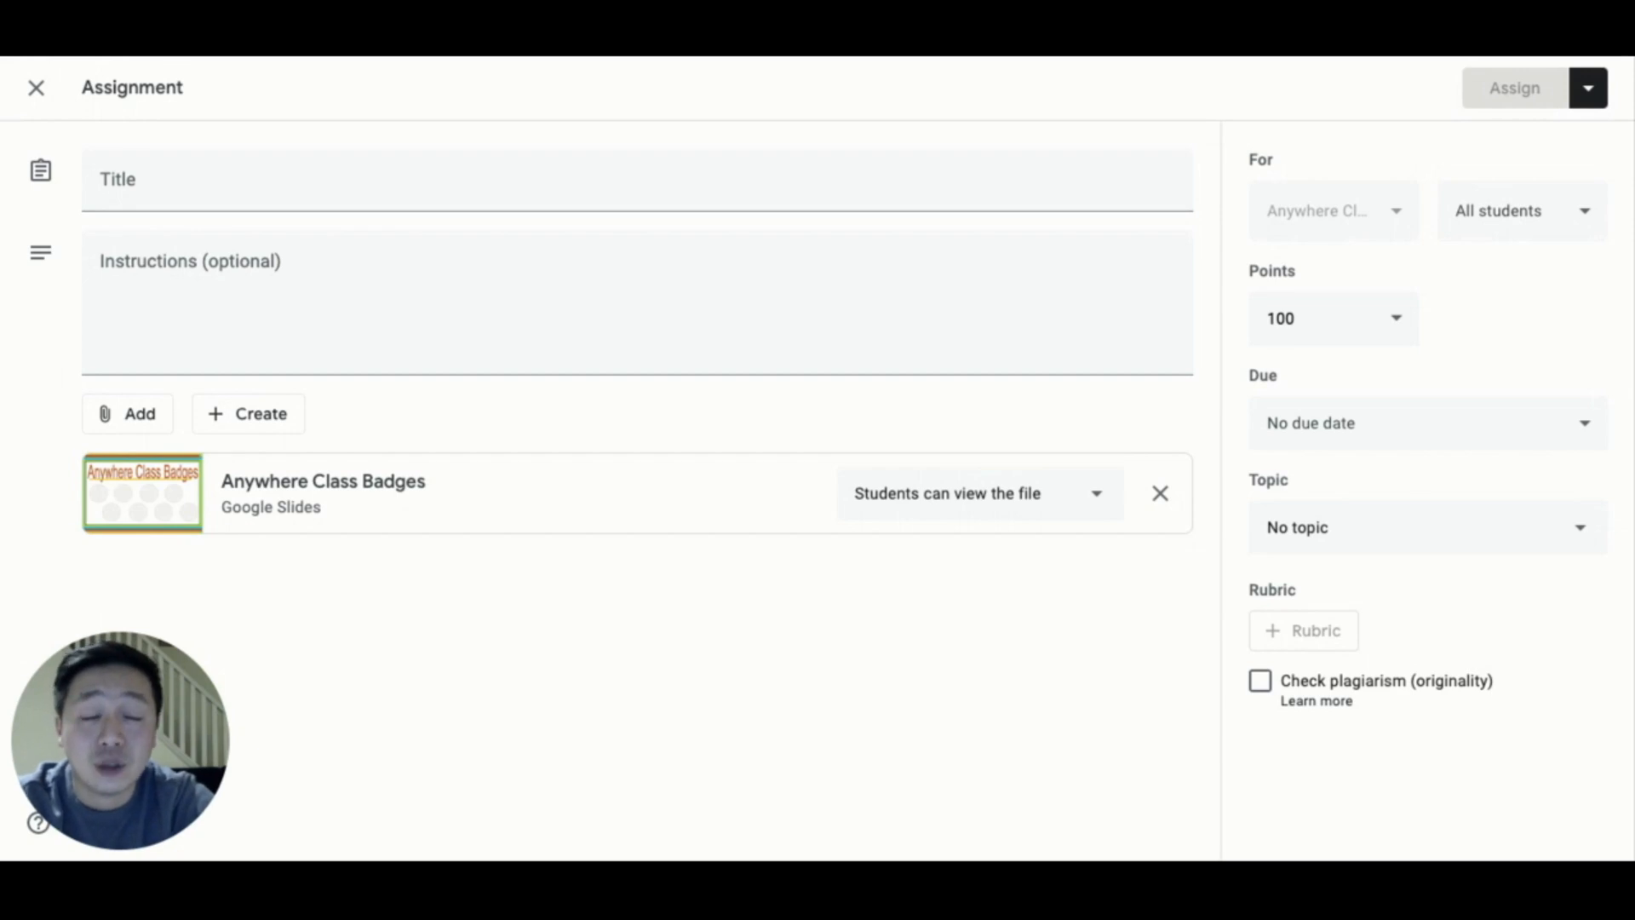
Set the badges attachment to Make a copy for each student and open the slides.
left_click(977, 494)
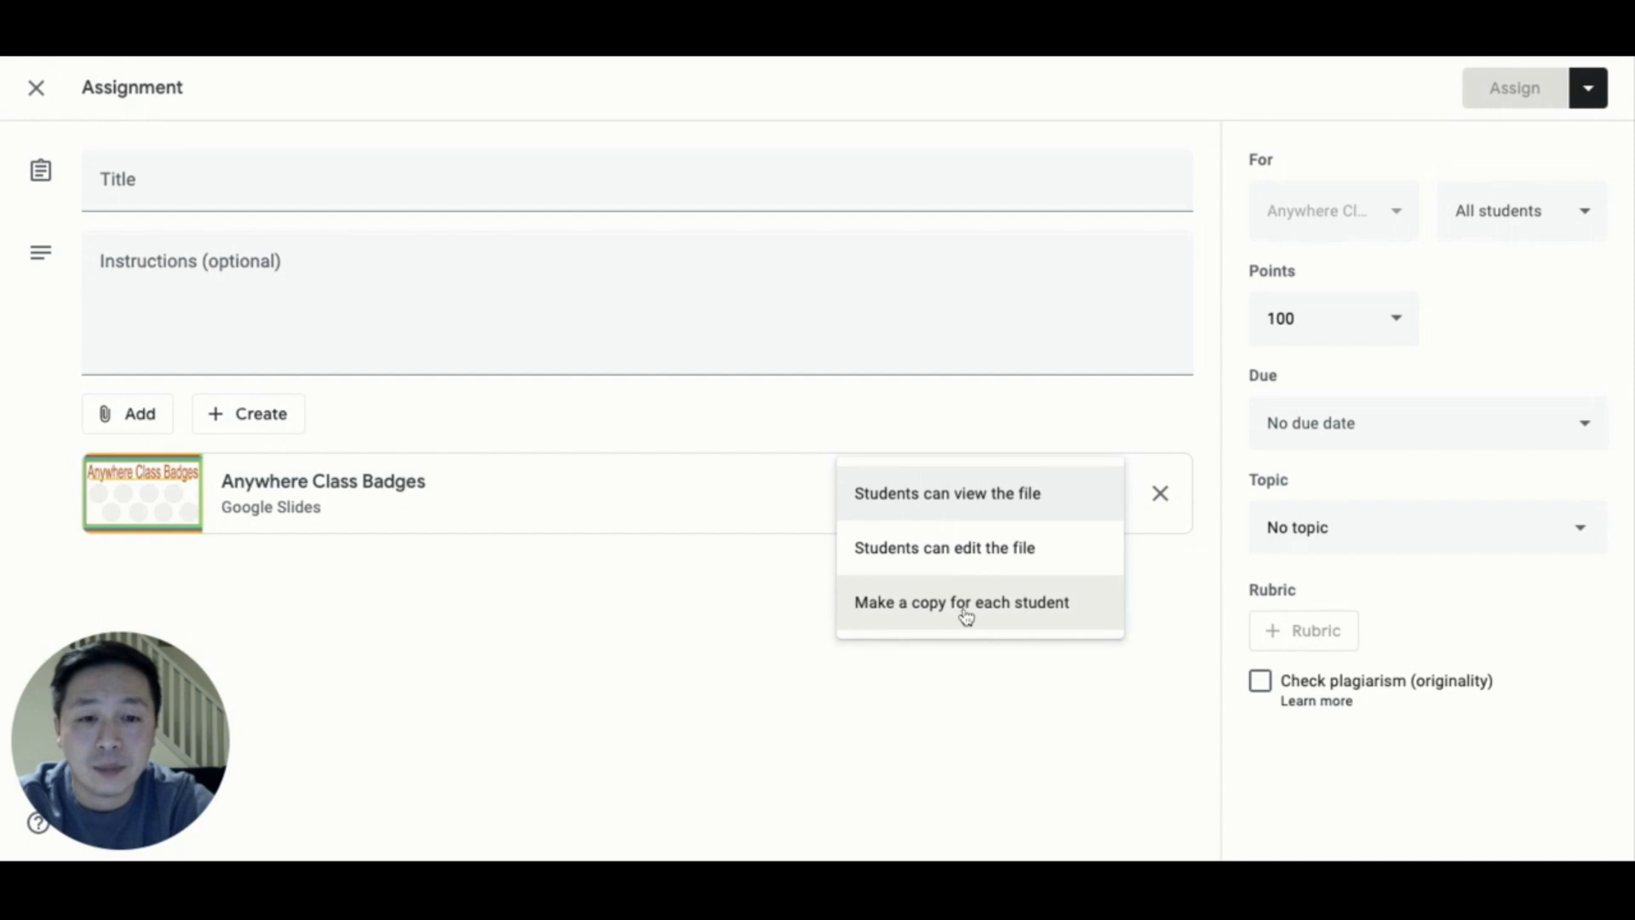
left_click(961, 602)
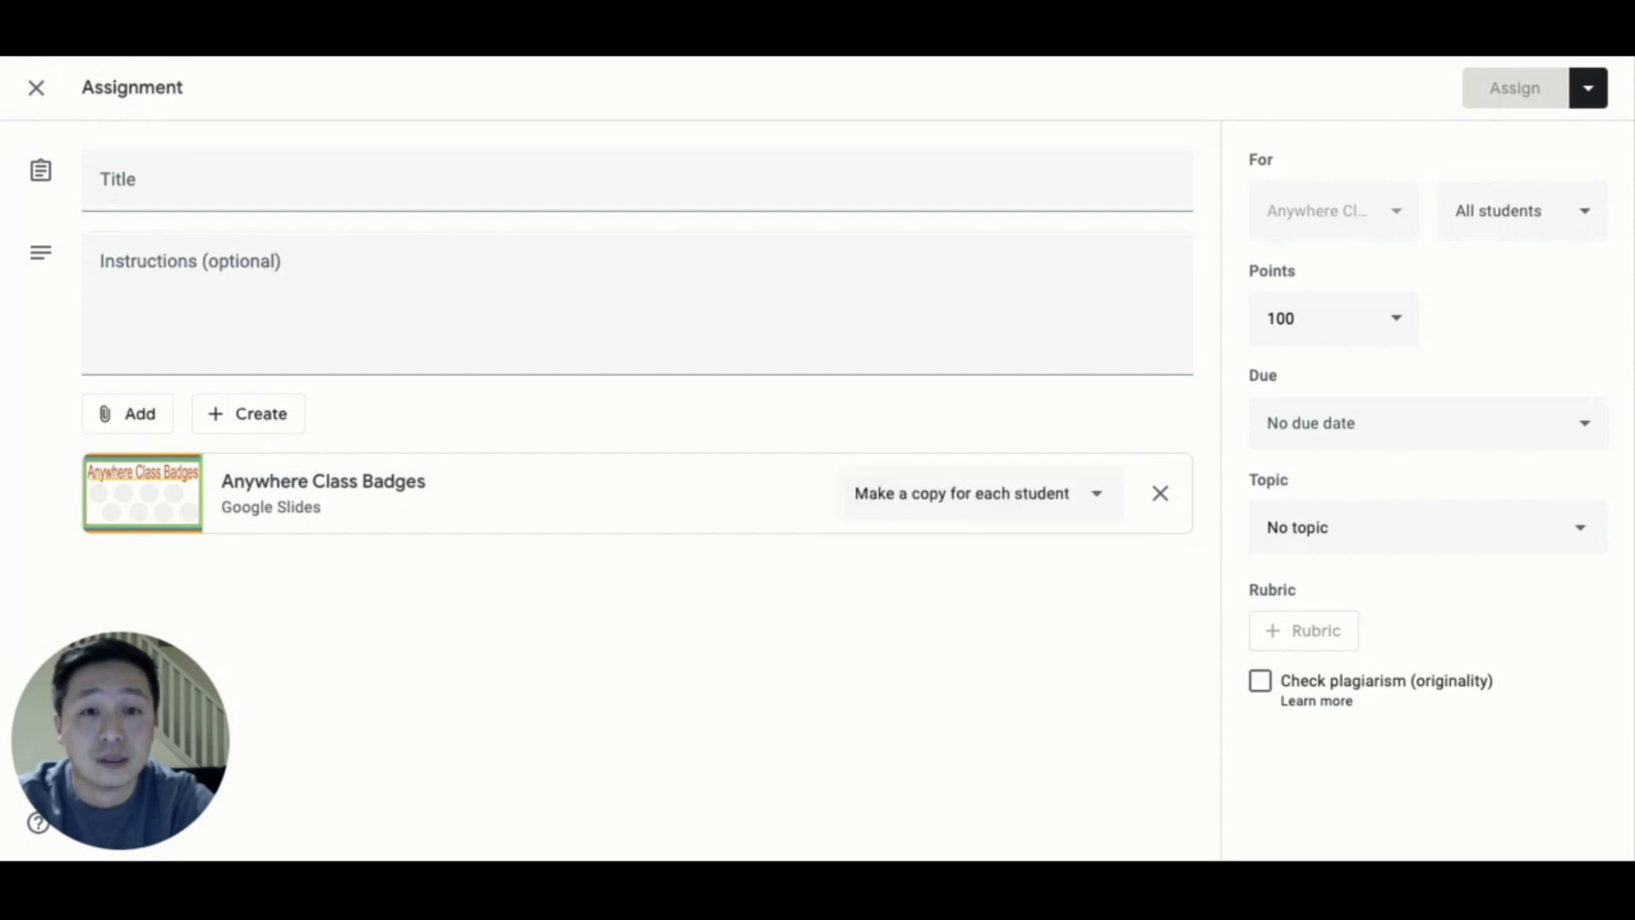
left_click(143, 492)
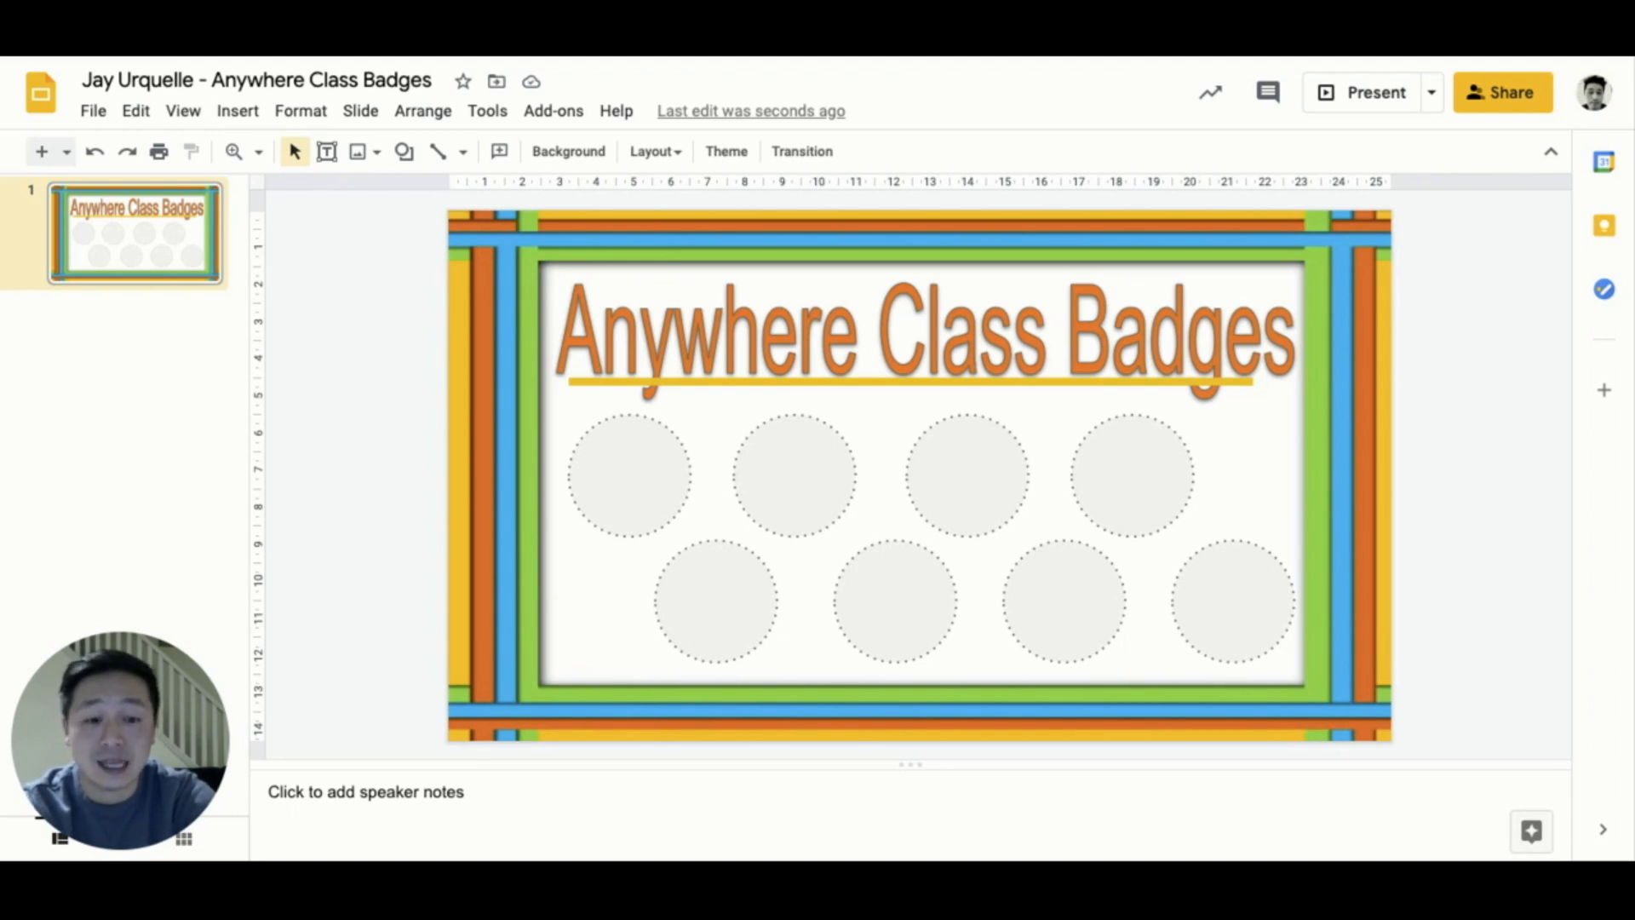
mouse_move(467, 446)
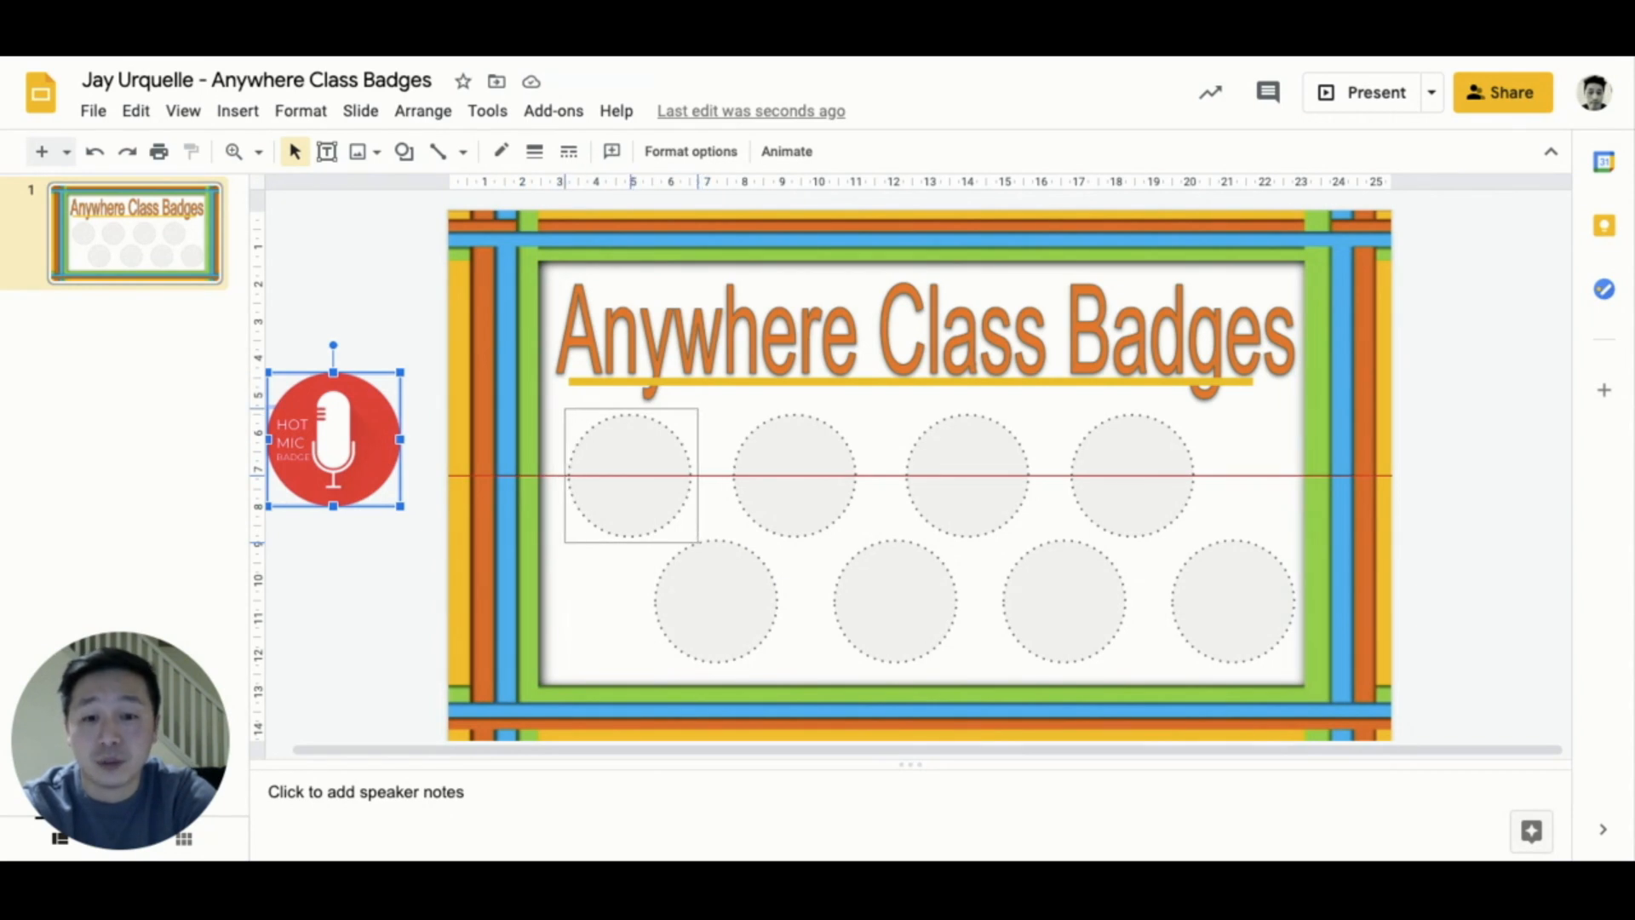
Drag the Hot Mic badge into the first dotted badge circle on the slide.
left_click_drag(334, 438, 625, 476)
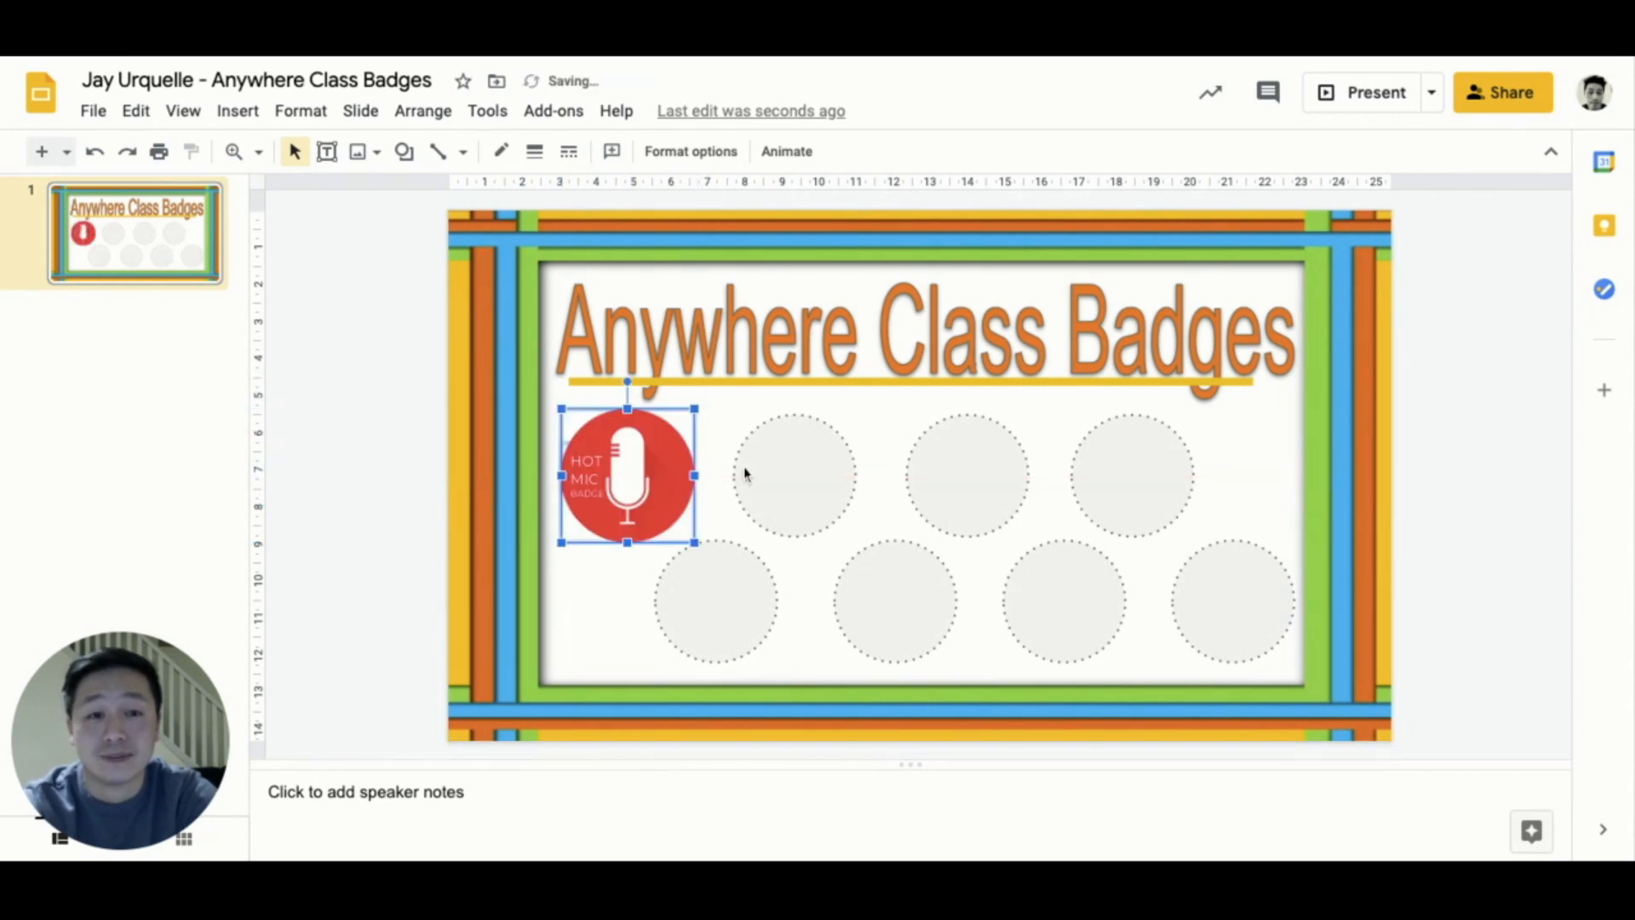